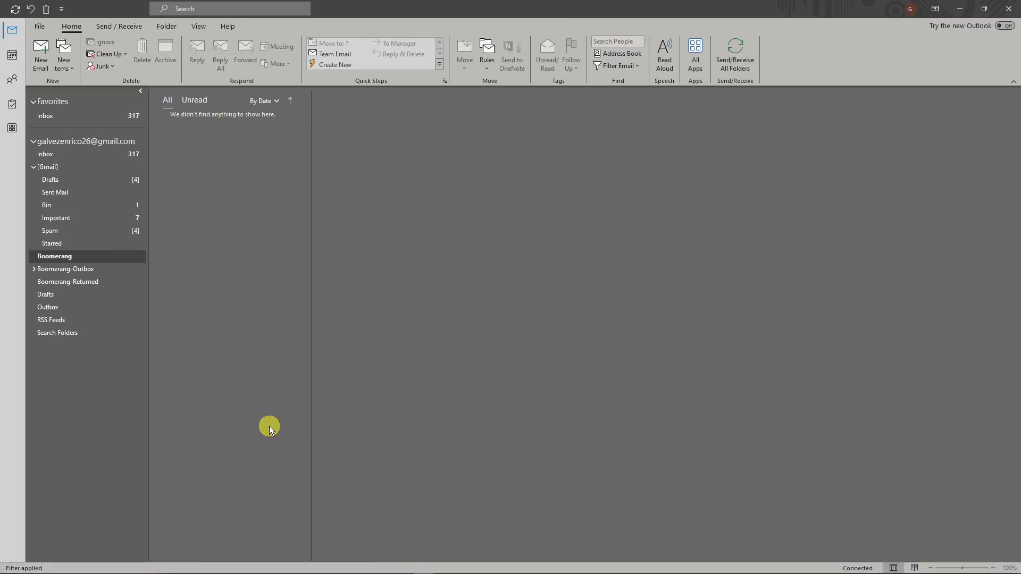
mouse_move(274, 400)
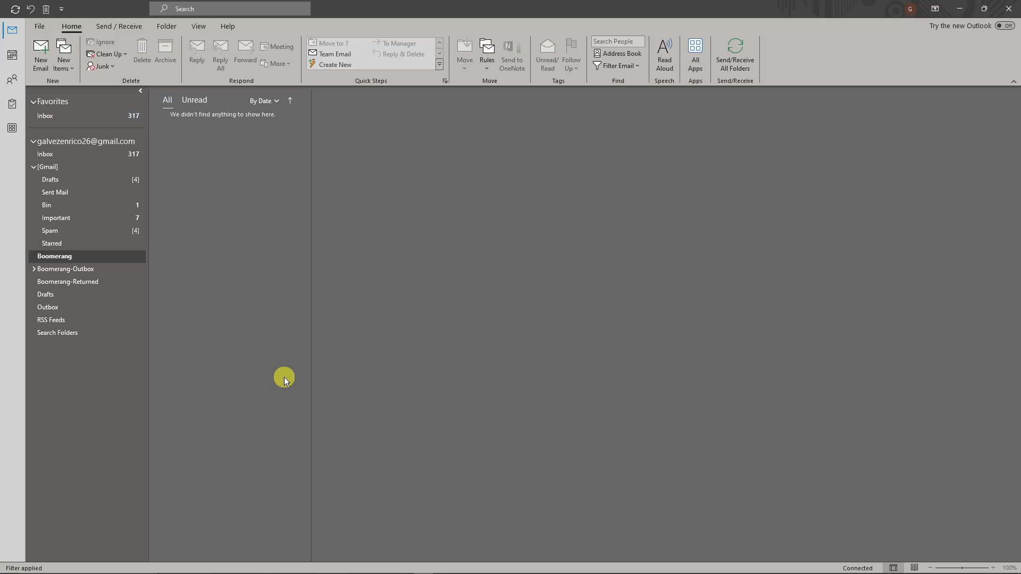
mouse_move(477, 203)
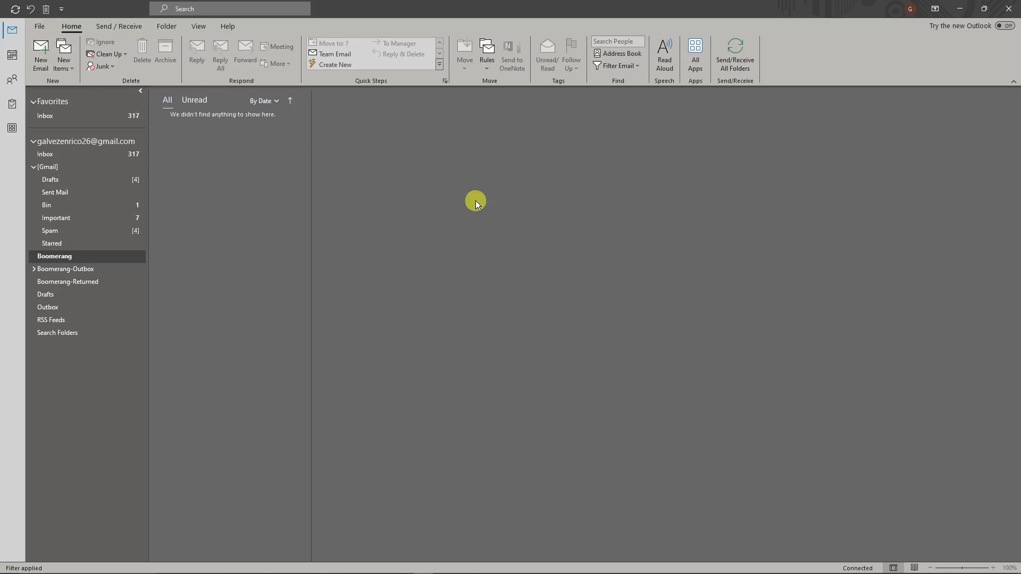
mouse_move(409, 238)
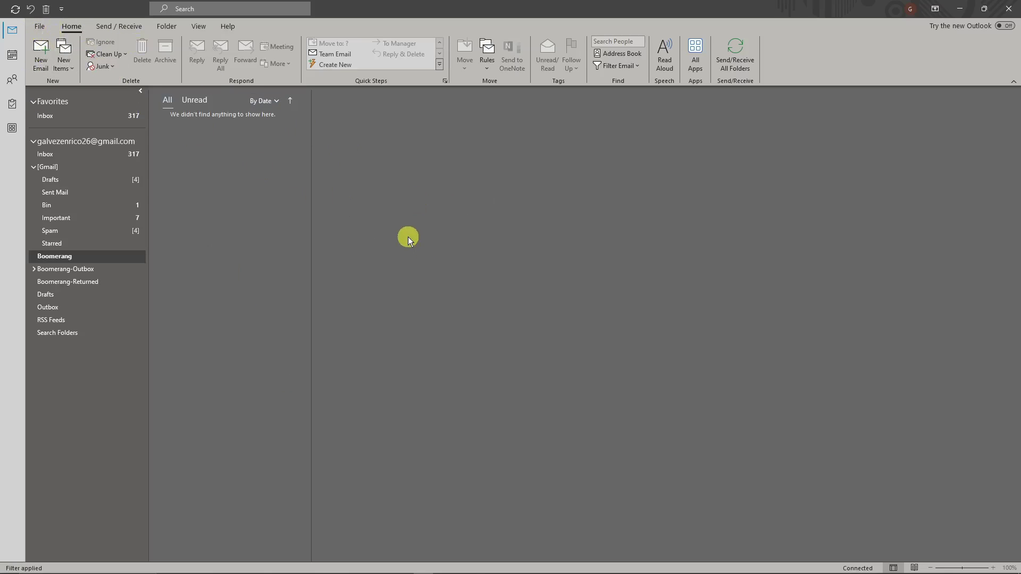
mouse_move(202, 132)
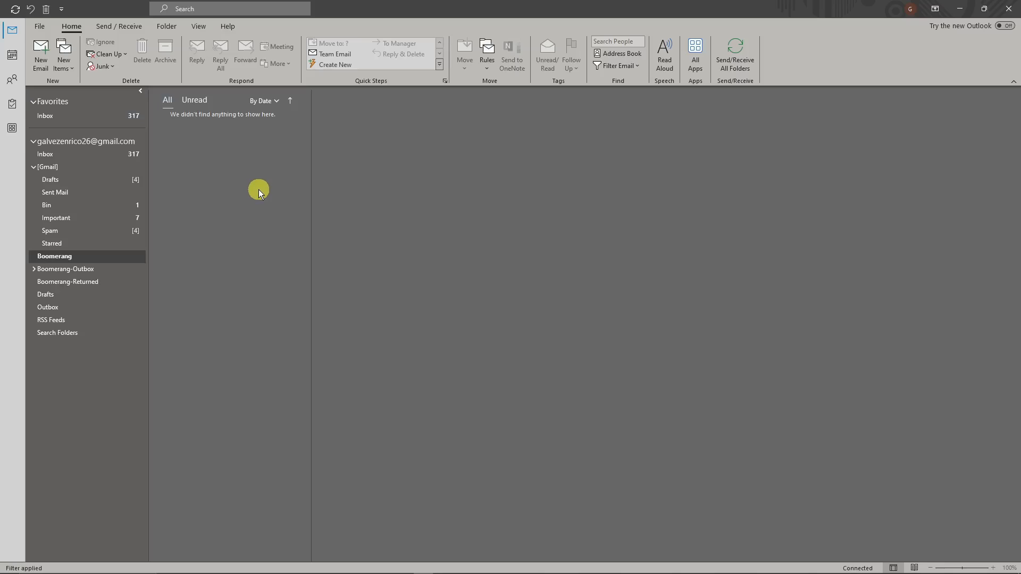
mouse_move(708, 69)
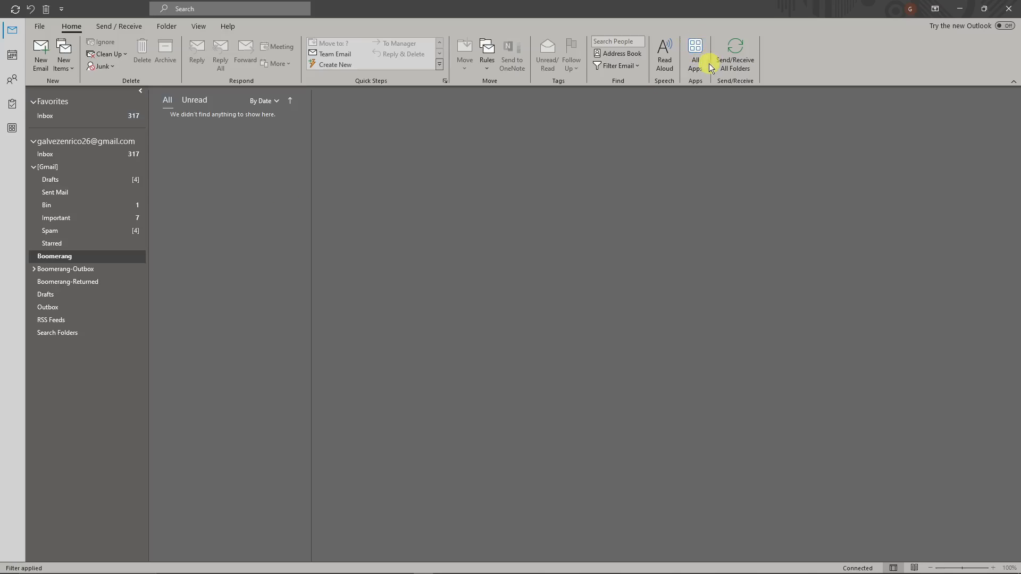
mouse_move(696, 45)
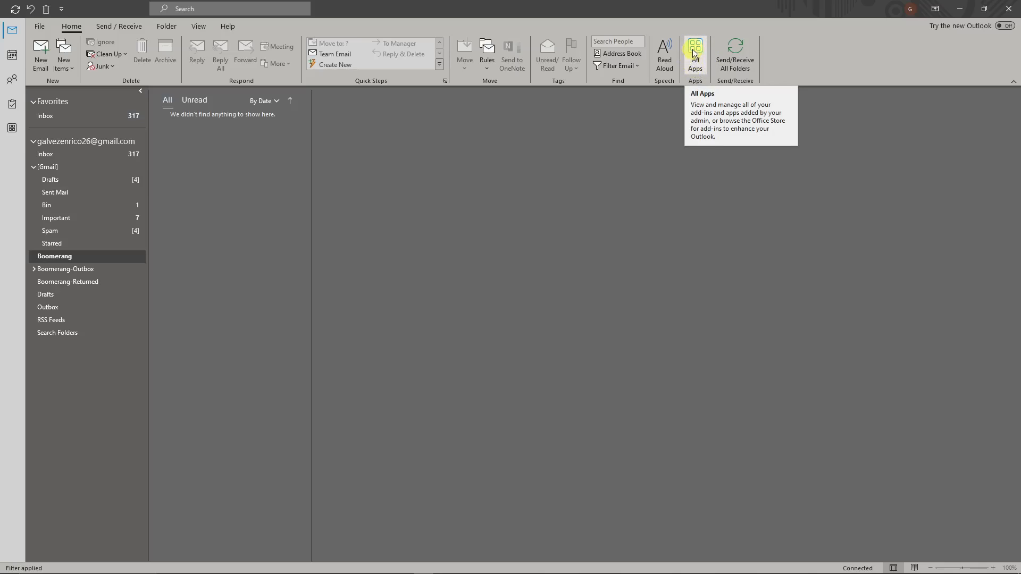
mouse_move(696, 58)
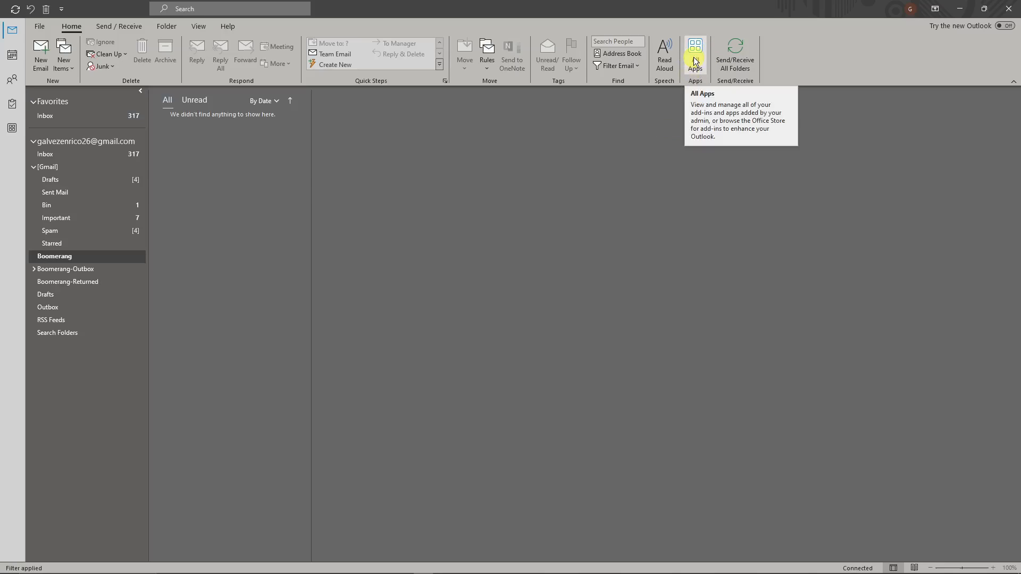
Show the My Templates pane beside the blank new message, listing the three saved templates
click(695, 44)
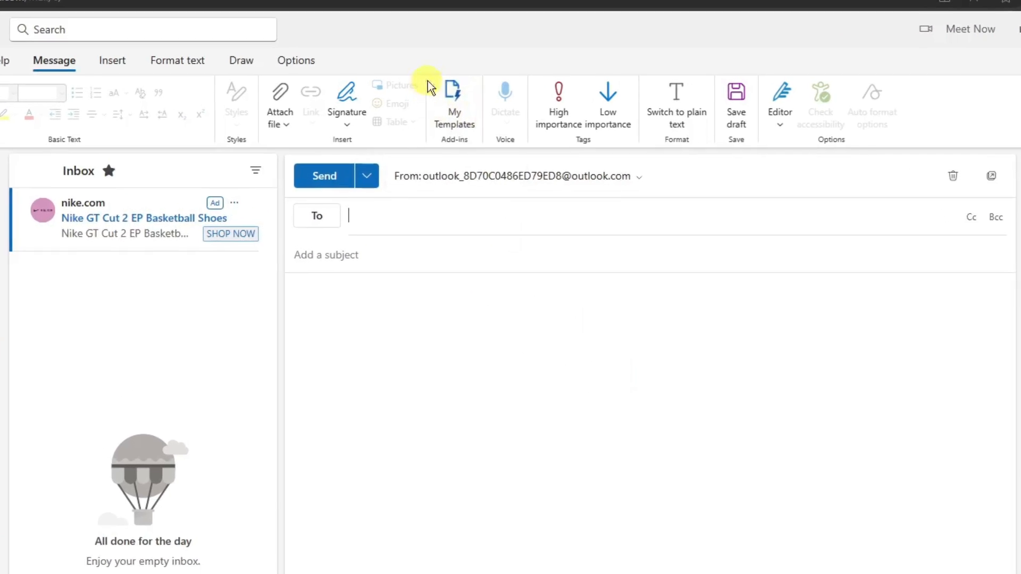
click(455, 101)
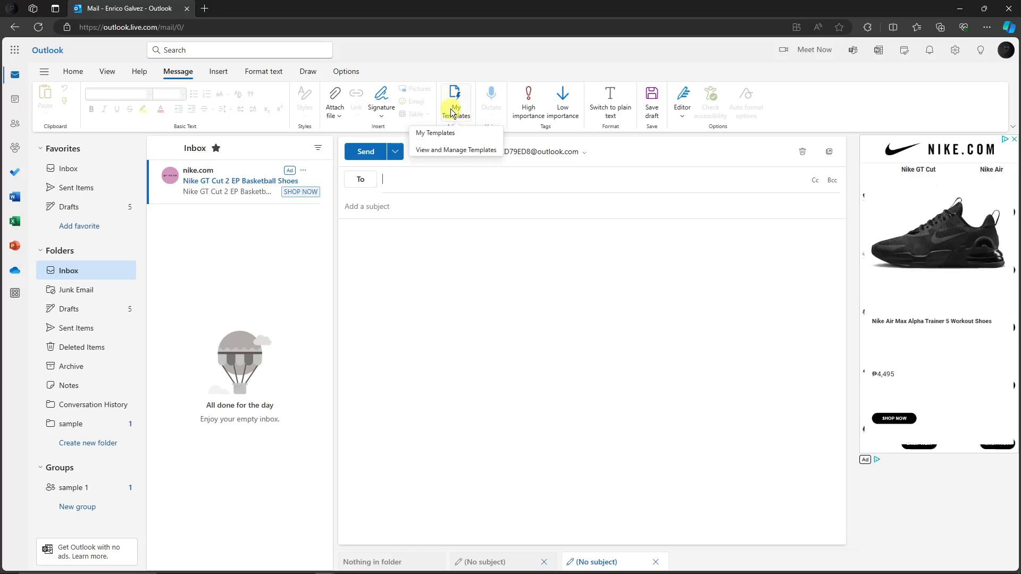
click(73, 72)
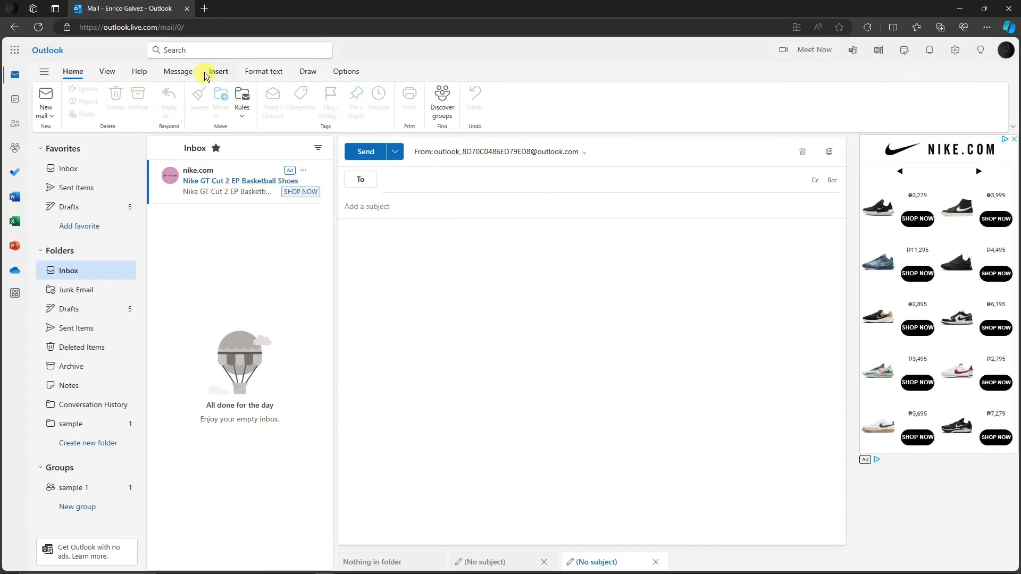
click(264, 71)
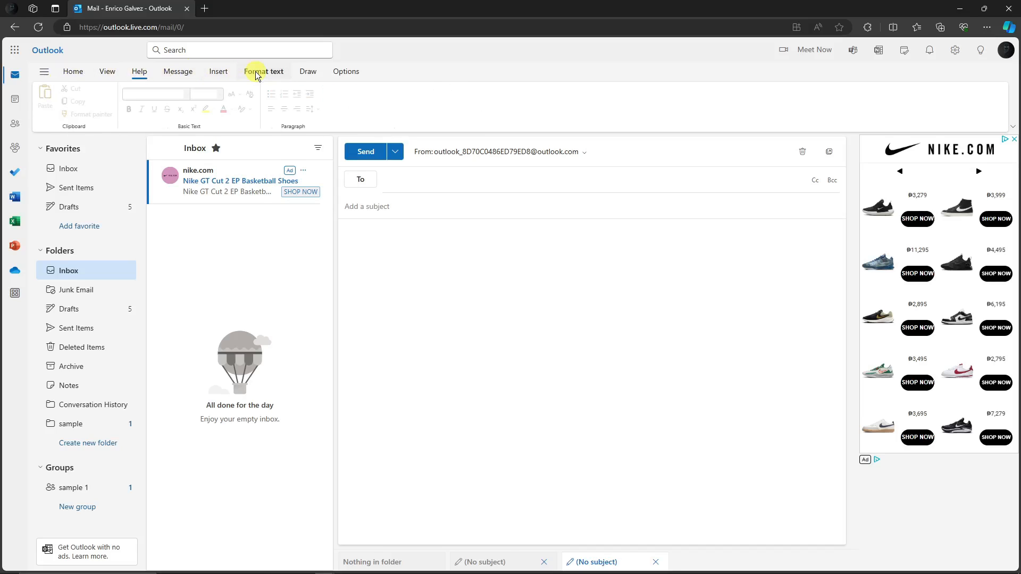
click(72, 70)
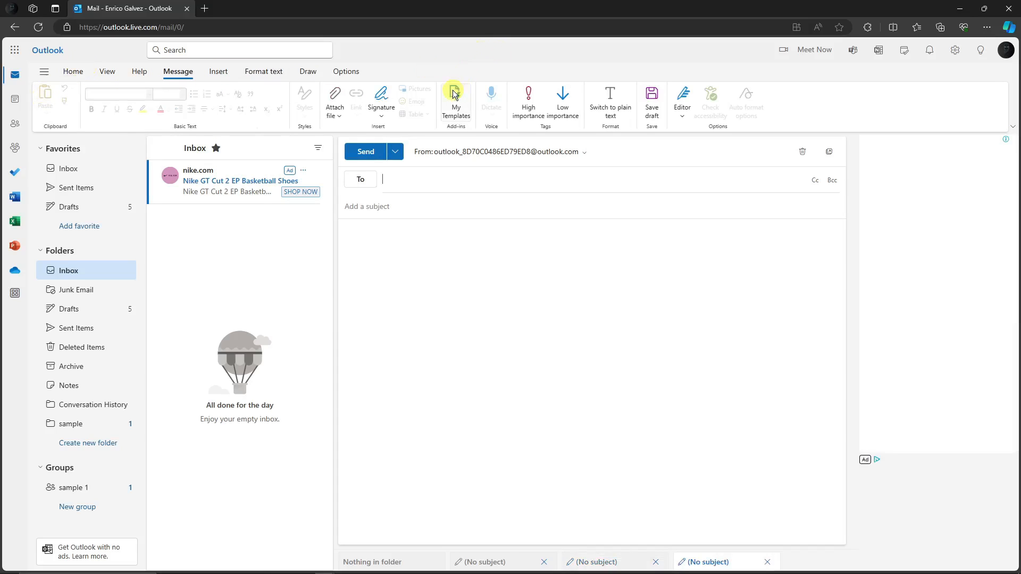
click(456, 96)
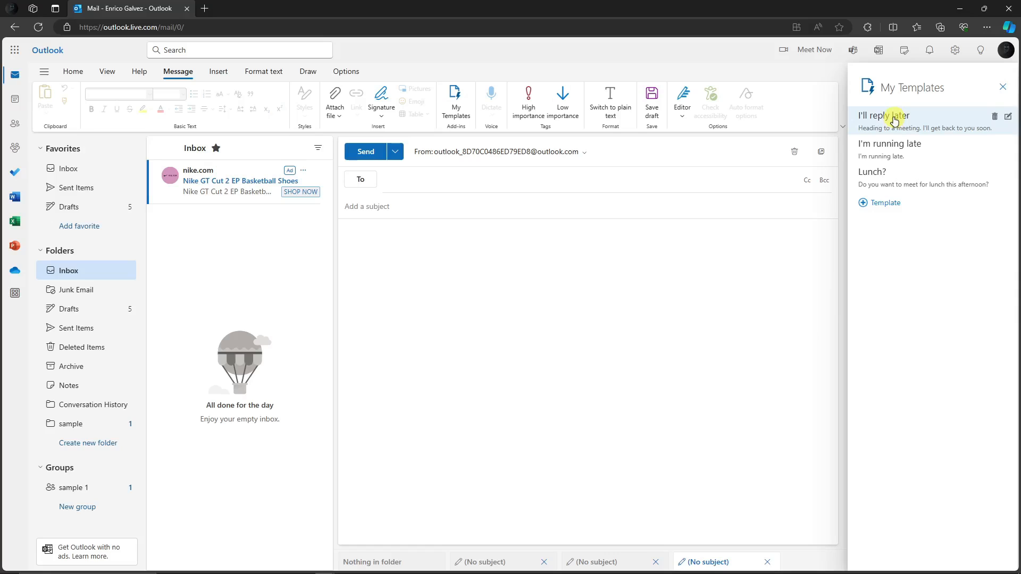
click(884, 116)
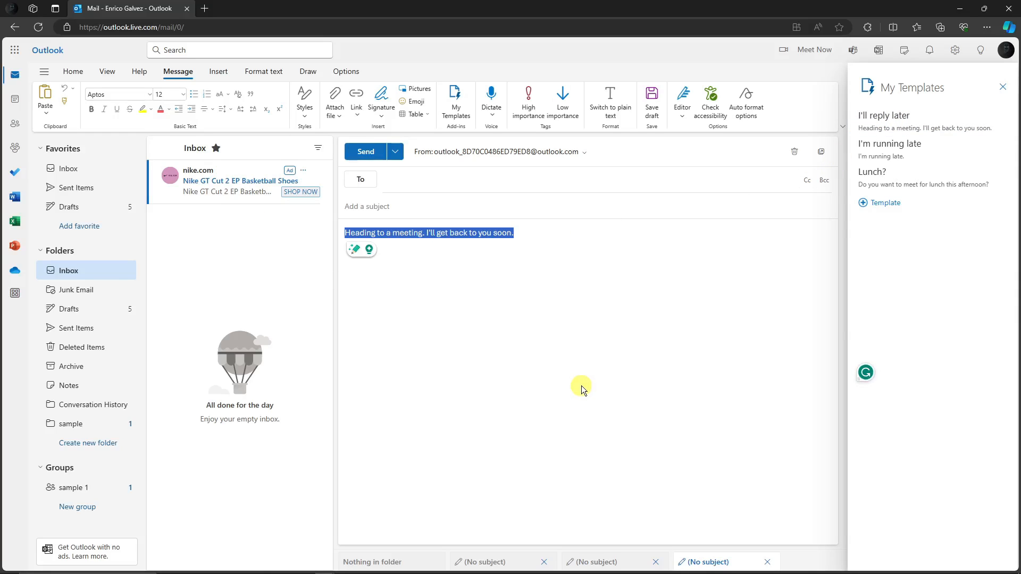
mouse_move(585, 389)
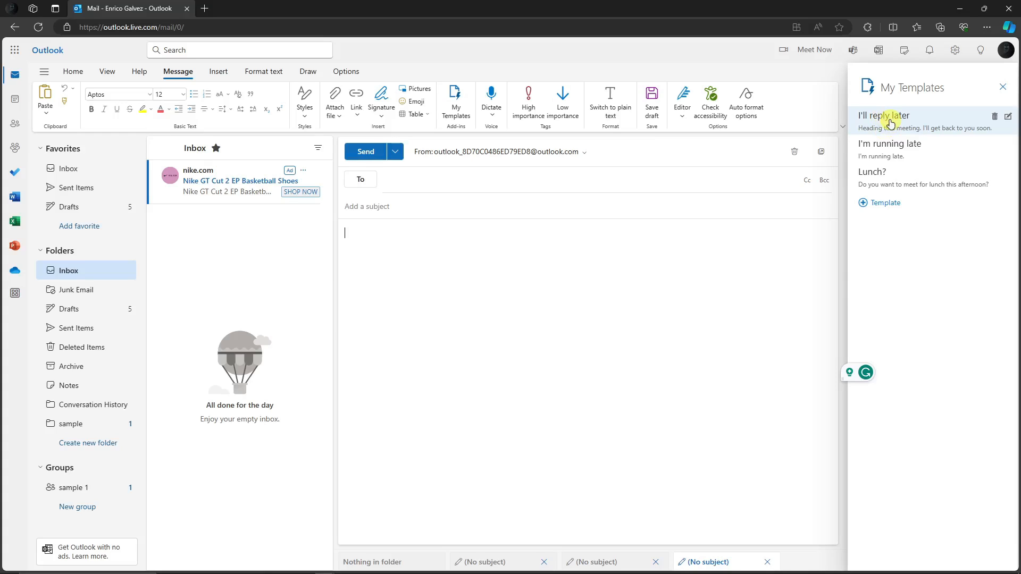
mouse_move(862, 203)
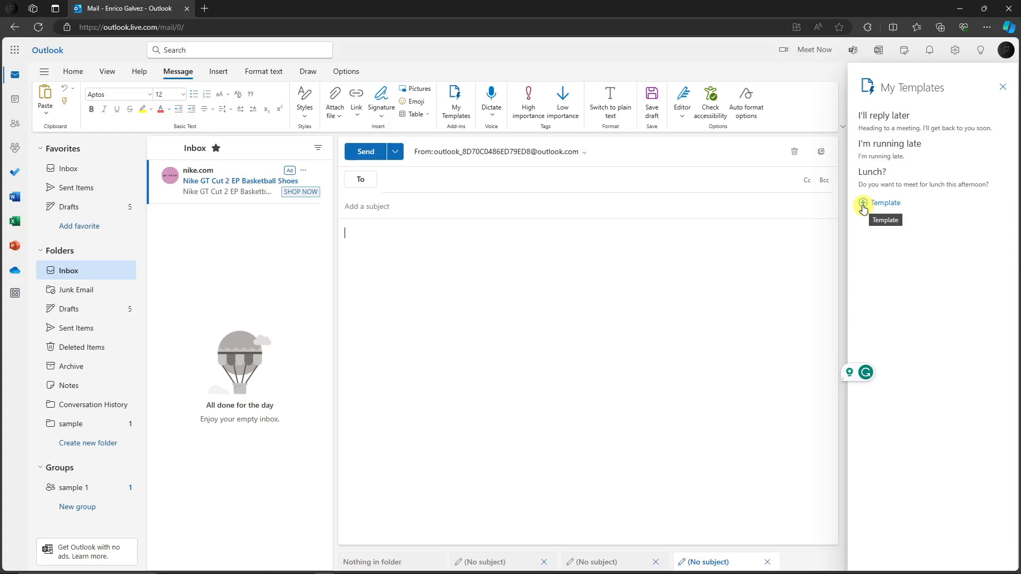
Create a template titled 'Template 1' reading 'Hello, I need a meeting right now.' and save it
click(863, 205)
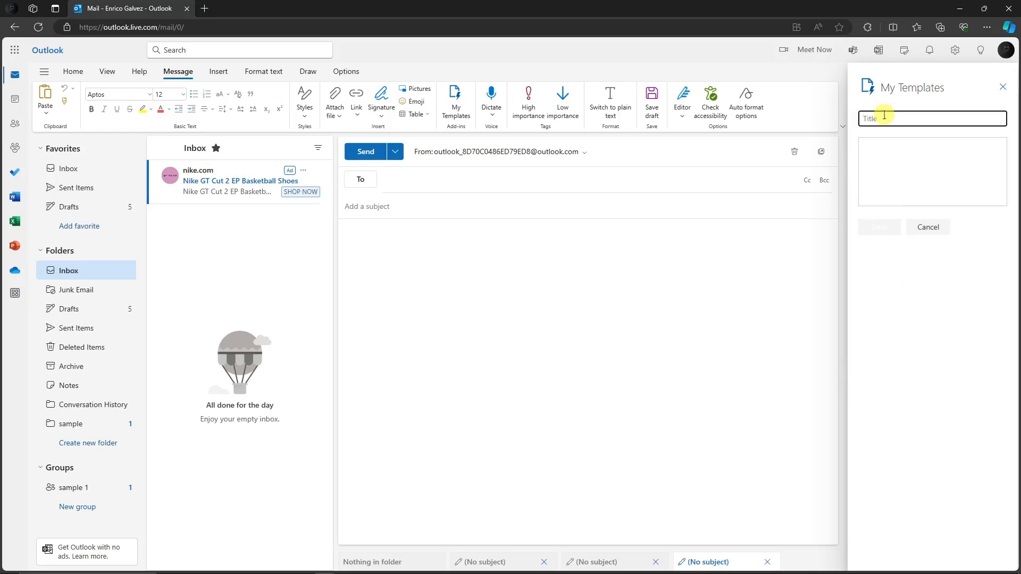
text(Template 1)
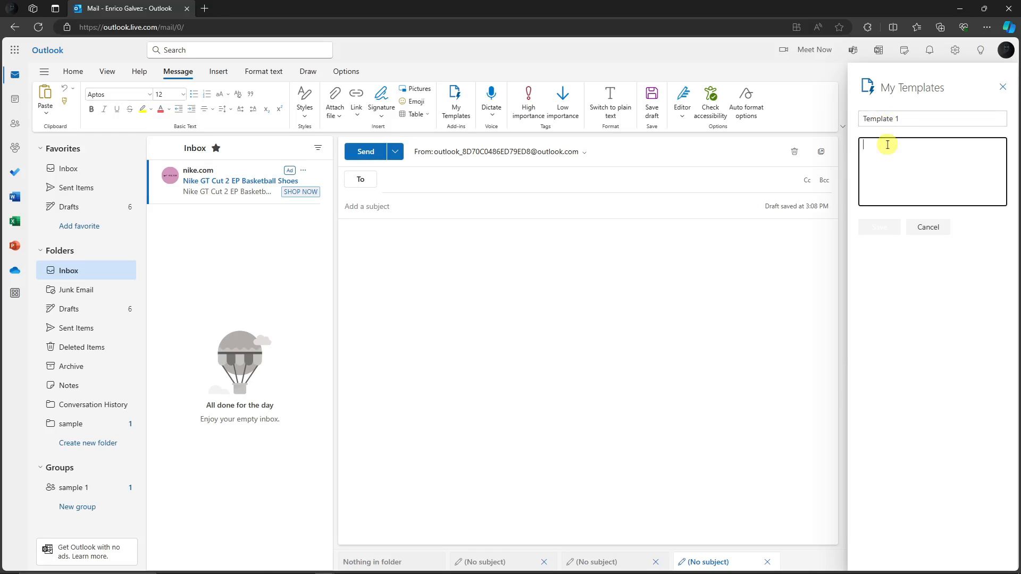
text(Hello, I need a meetin)
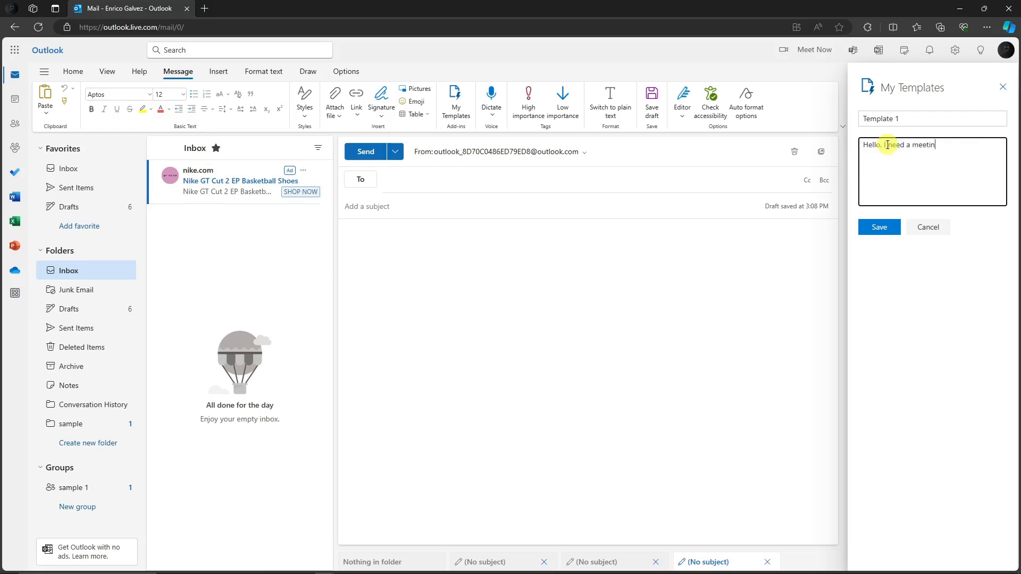
text(g.)
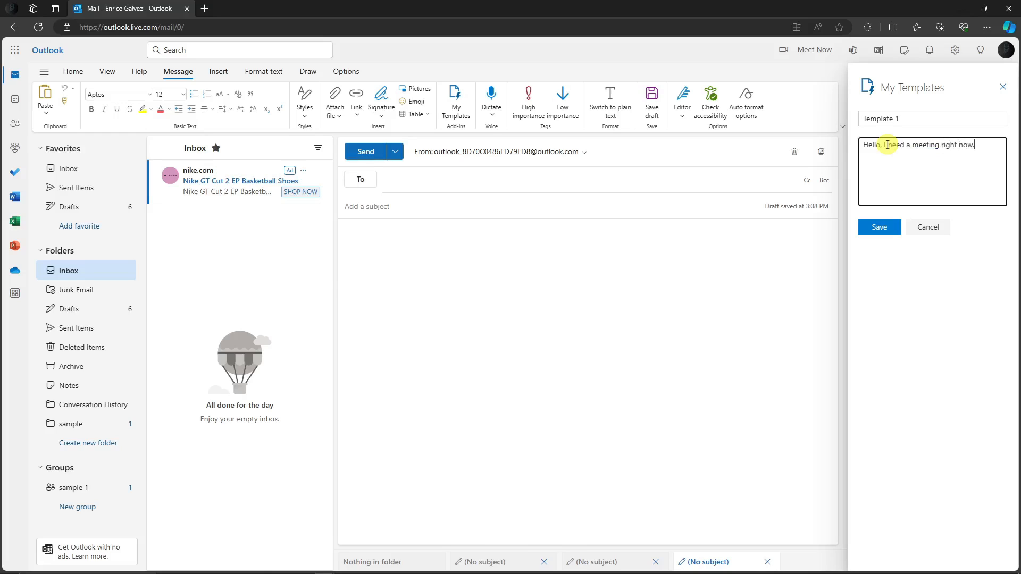
click(879, 227)
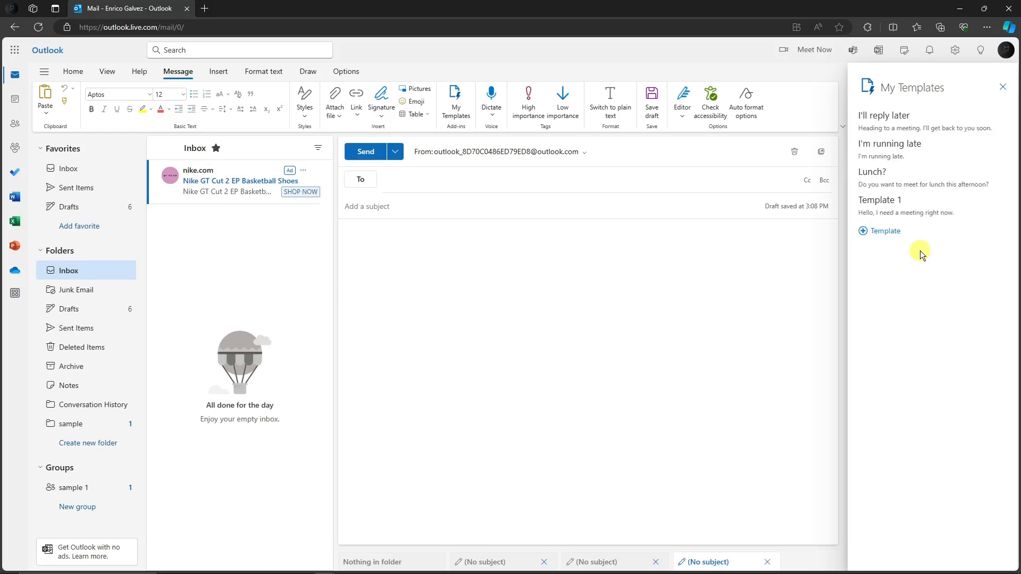
Insert Template 1 into the draft body and select its sentence 'Hello, I need a meeting right now.'
click(893, 203)
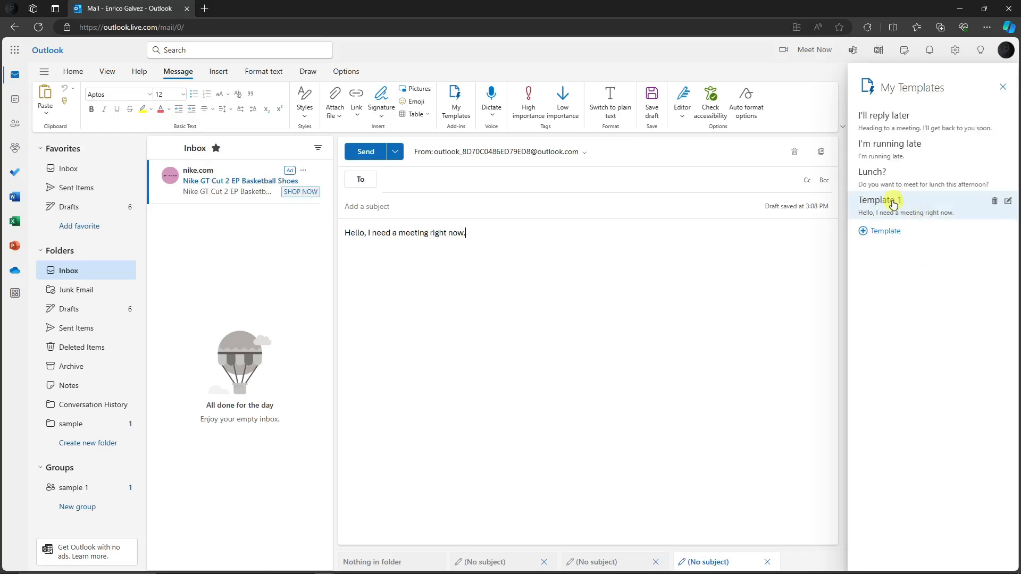
mouse_move(532, 268)
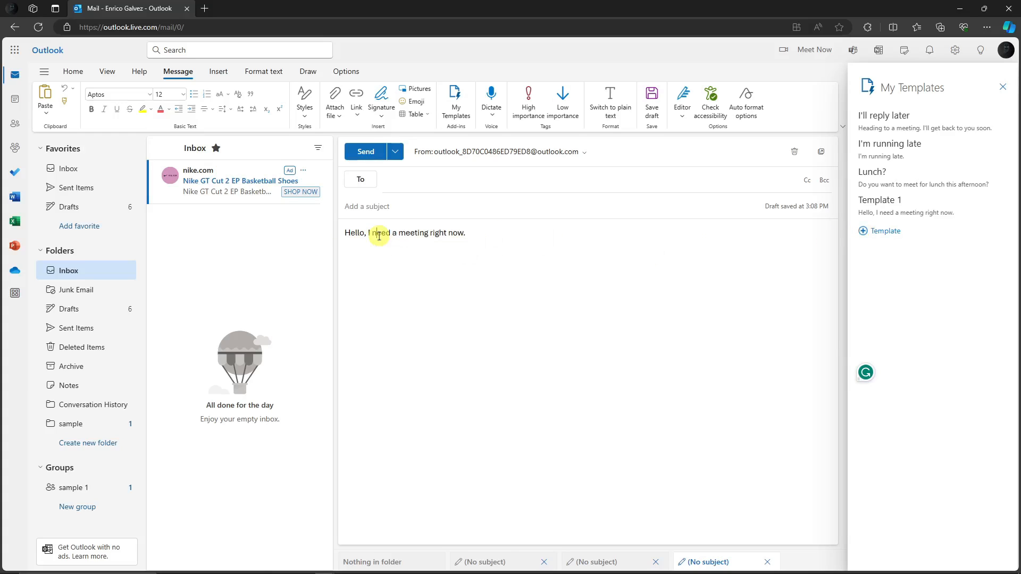
click(466, 233)
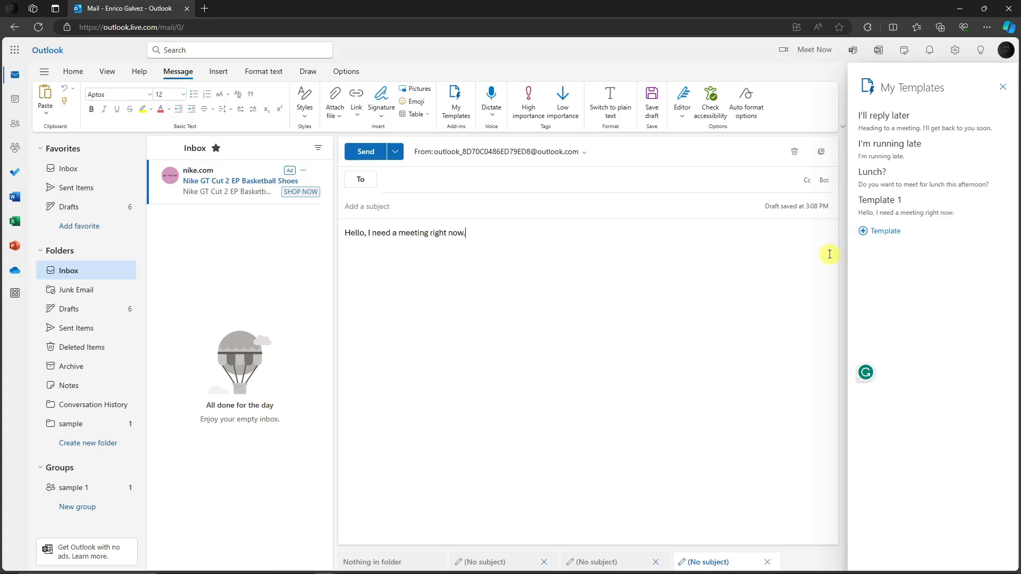
mouse_move(651, 270)
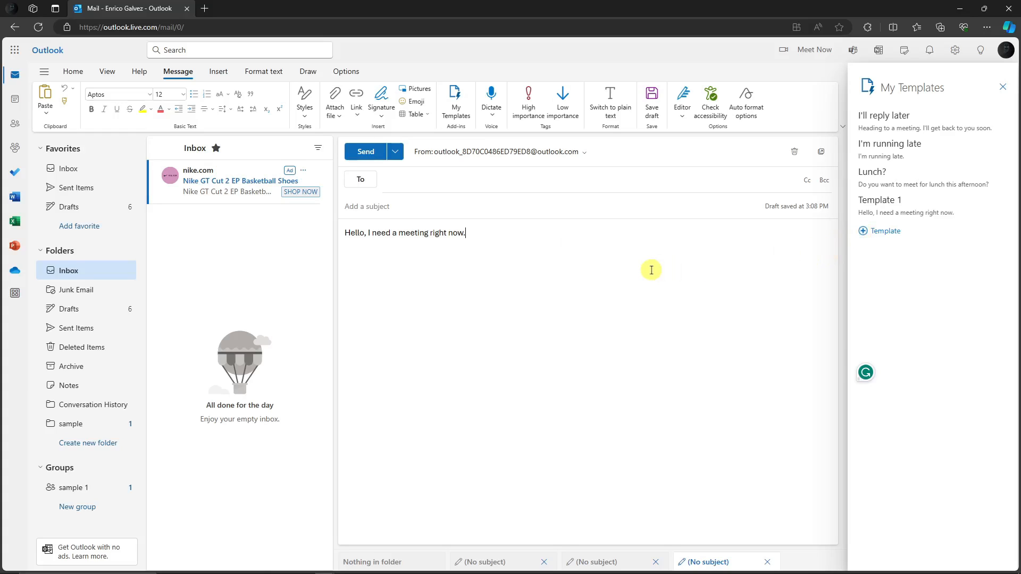
mouse_move(657, 270)
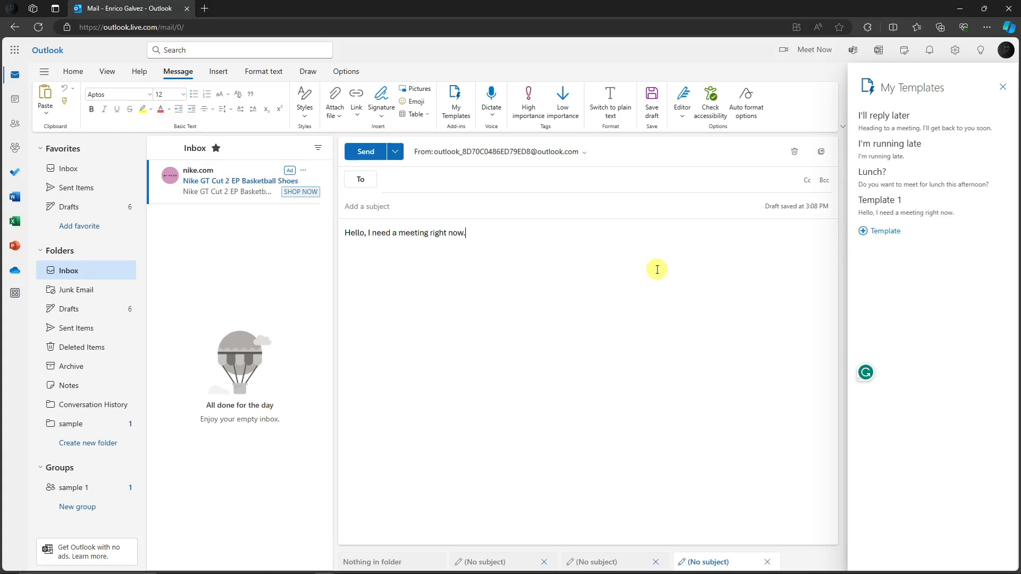
mouse_move(447, 268)
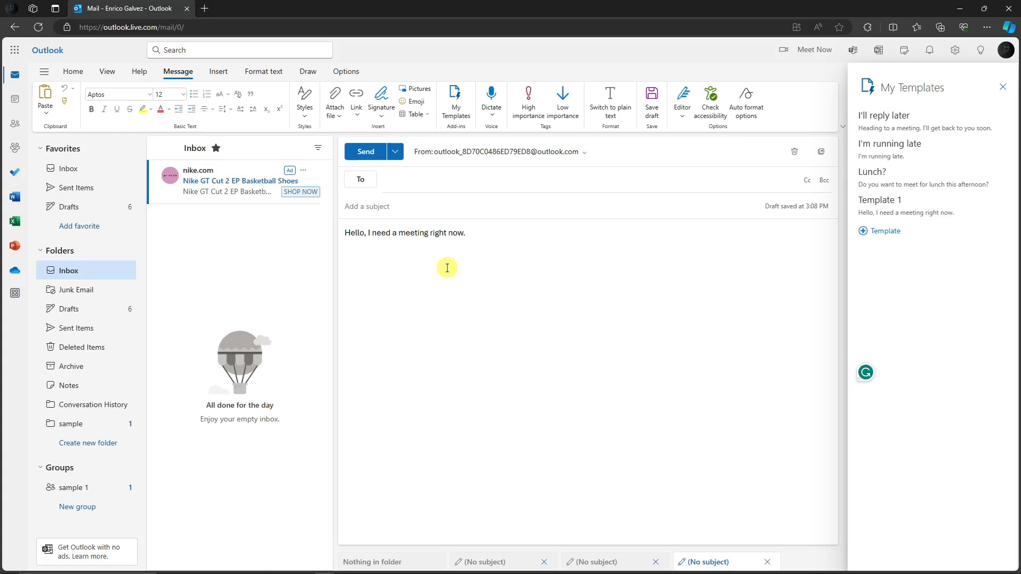
mouse_move(476, 260)
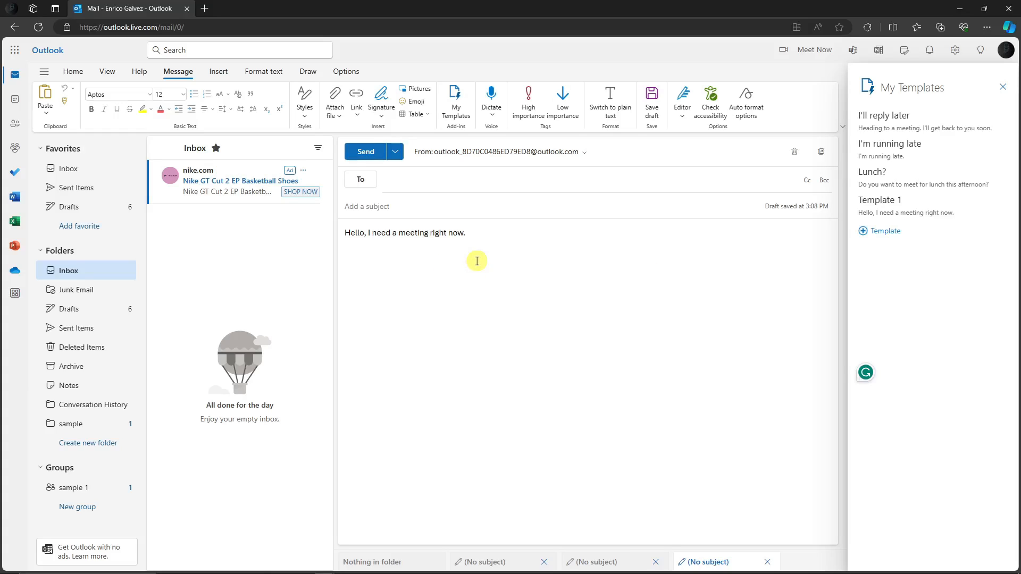
triple_click(404, 233)
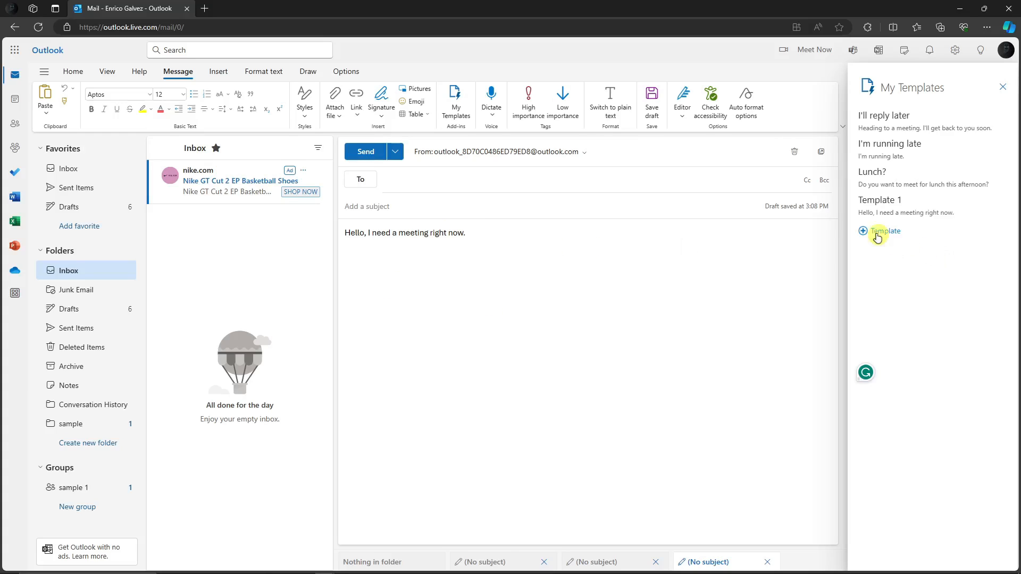
Save a template 'Sample 2' reading 'Hello, I am on leave just wanted to let you know that.' with a Regards sign-off
click(880, 231)
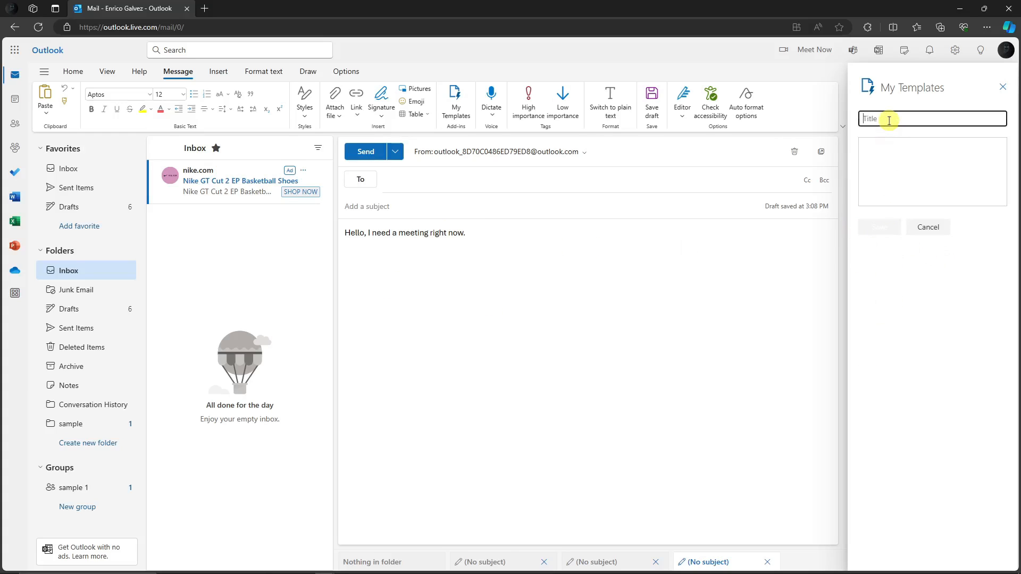
text(Sample 2)
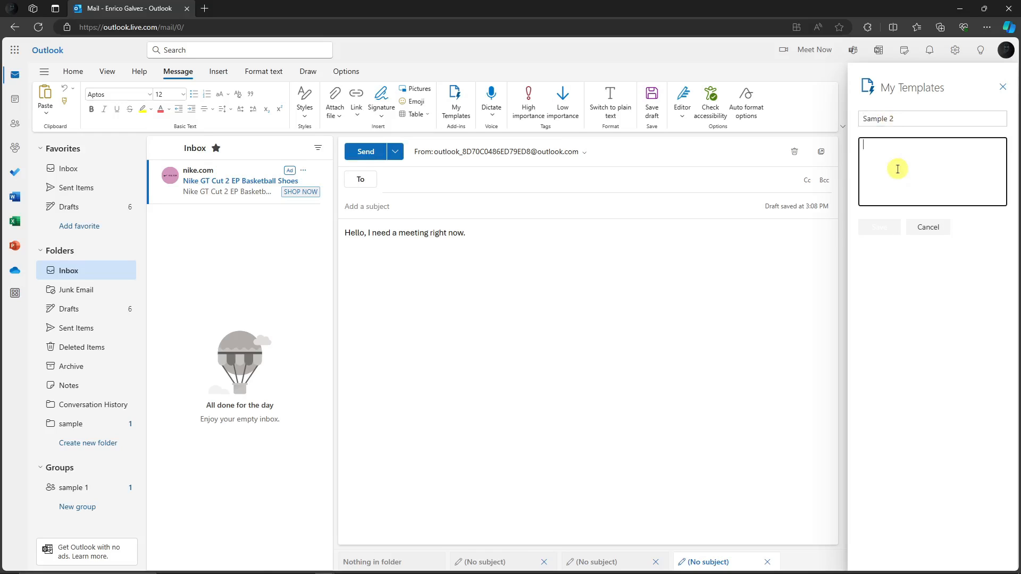
text(Hello,)
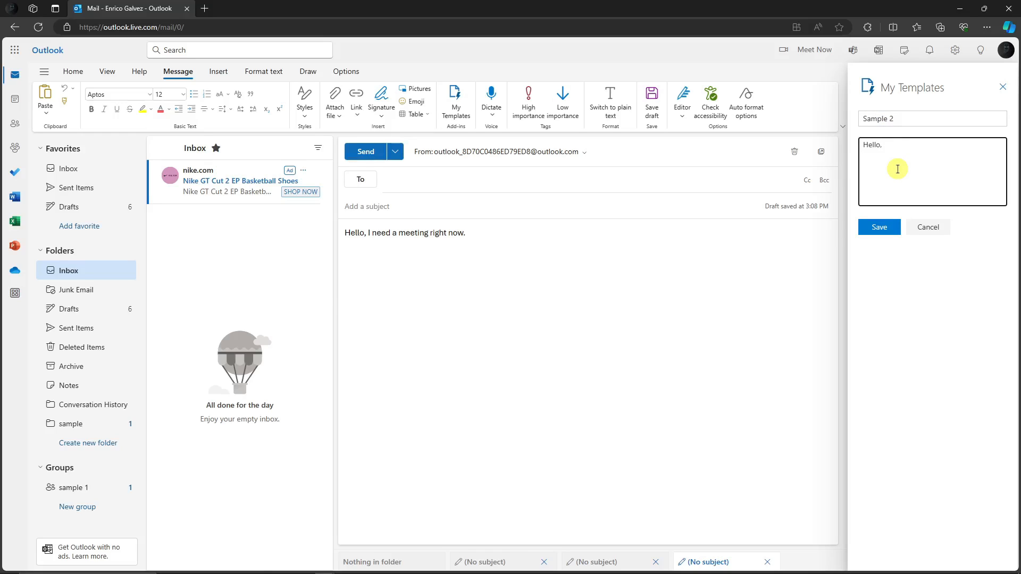
text(I am on leave just wanted to let you know that.)
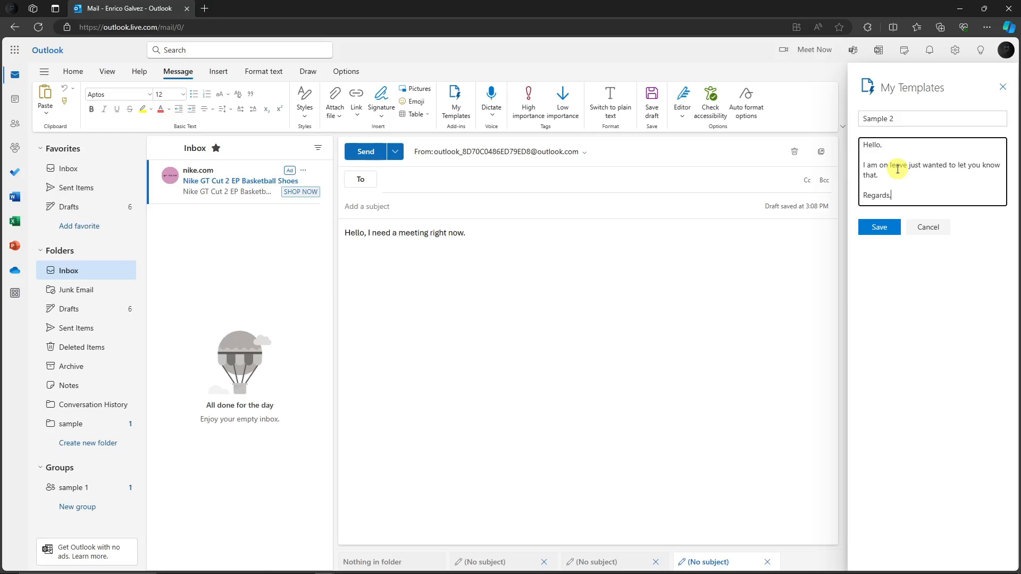
click(879, 227)
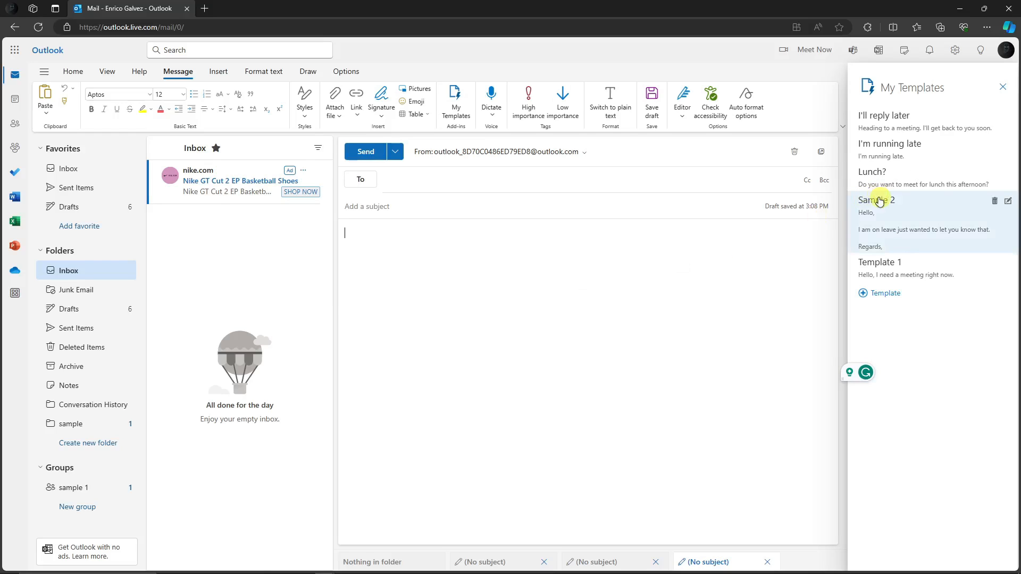
Insert Sample 2 into the body, color 'leave' red, bold Regards and enlarge the text to size 22
click(876, 200)
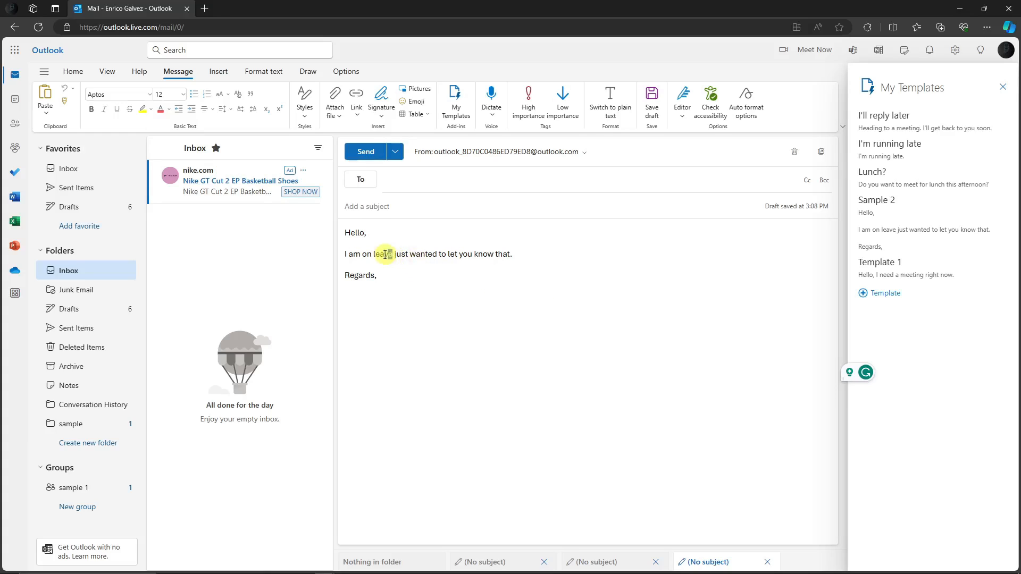
double_click(383, 253)
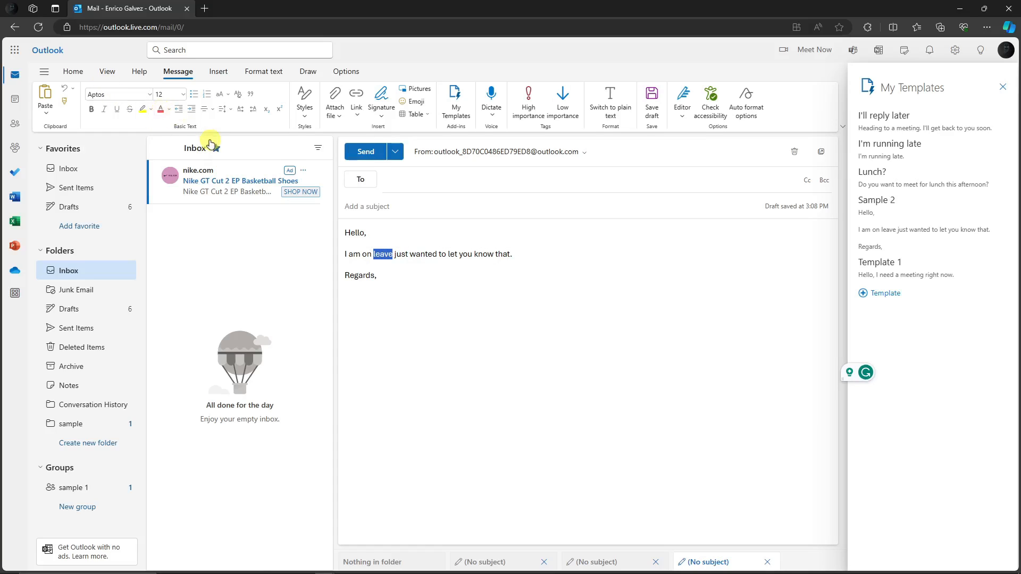
click(72, 71)
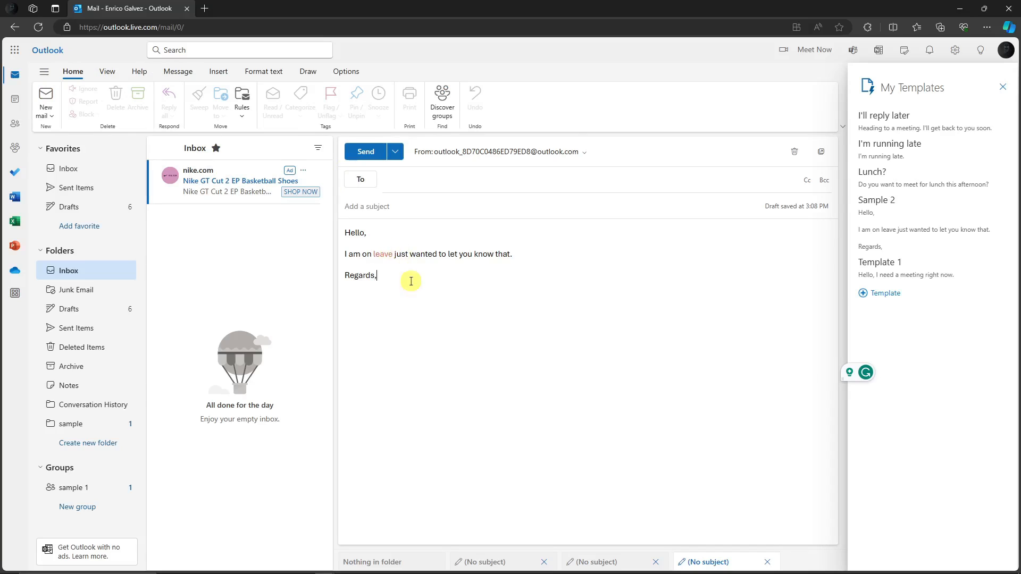
double_click(360, 274)
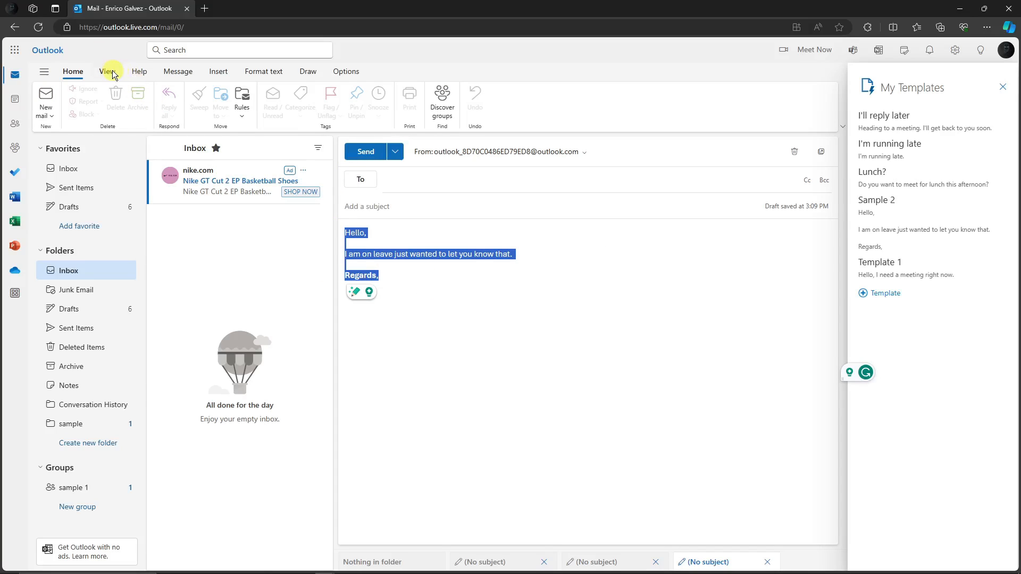
click(177, 71)
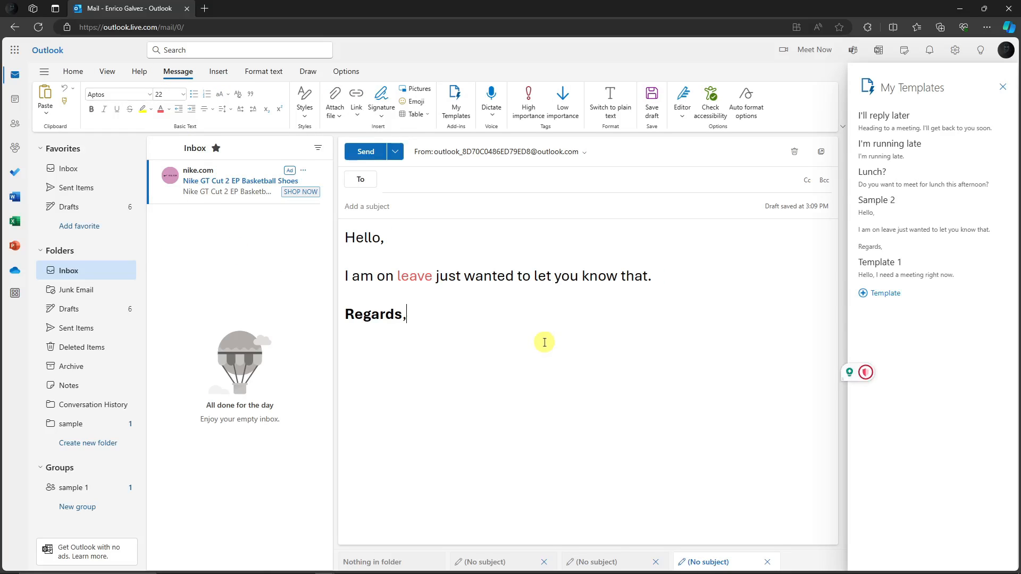
mouse_move(549, 345)
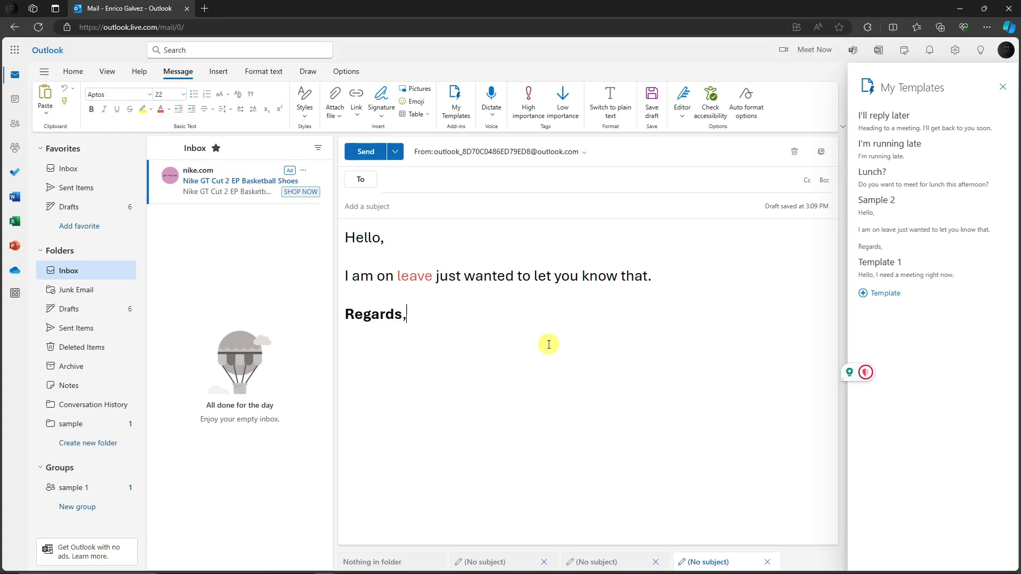
mouse_move(993, 122)
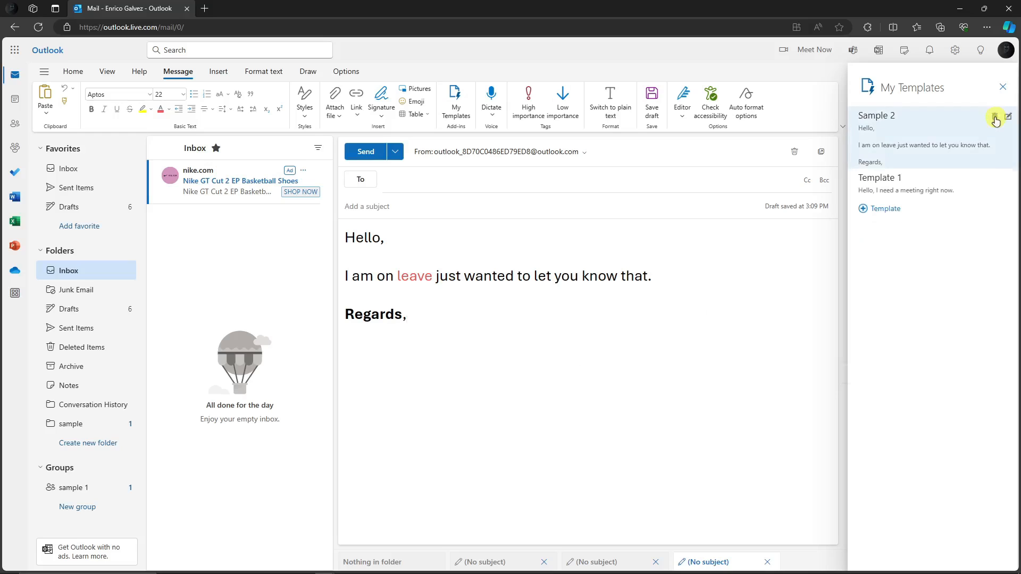
click(1011, 115)
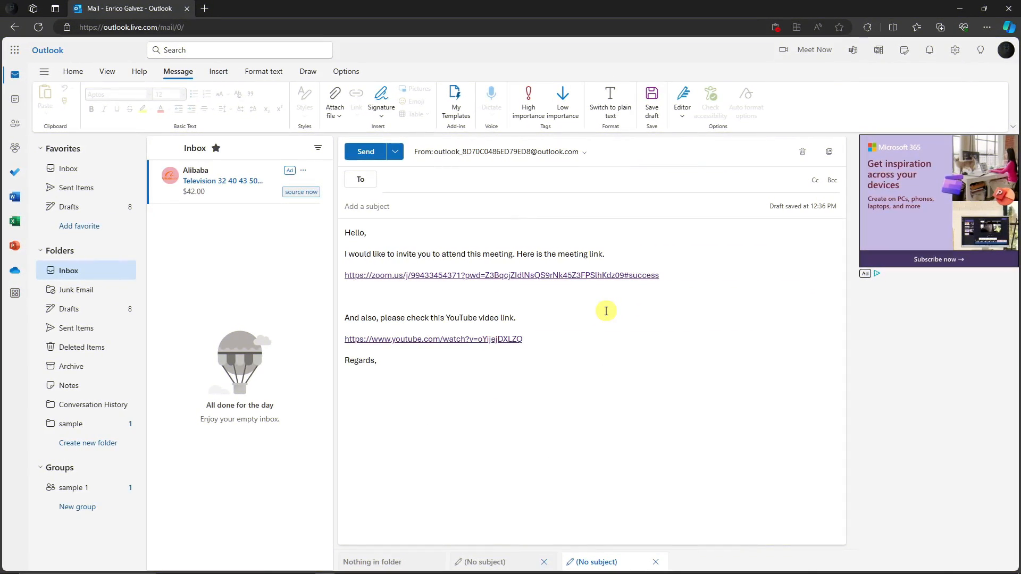
mouse_move(608, 314)
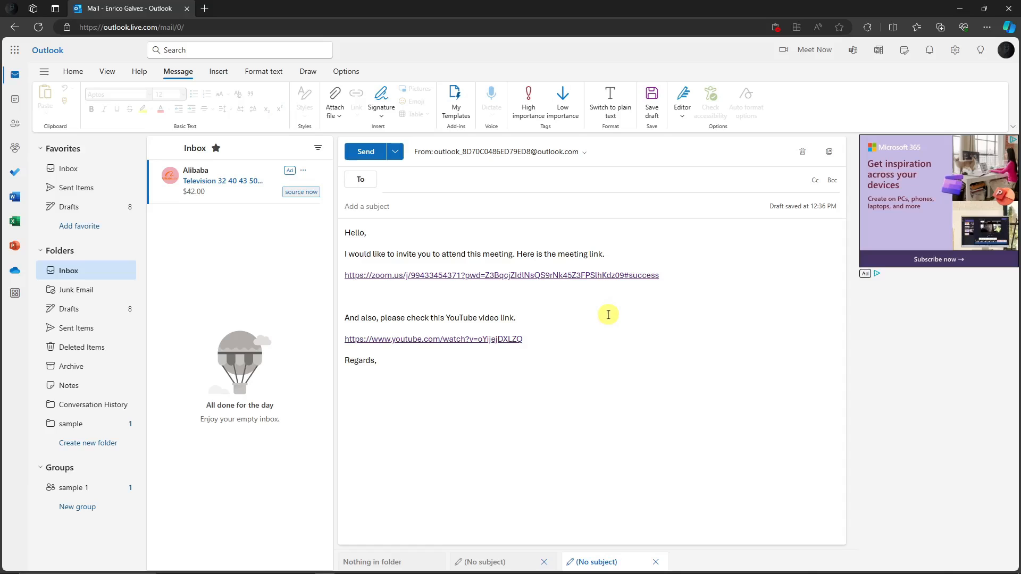
mouse_move(606, 313)
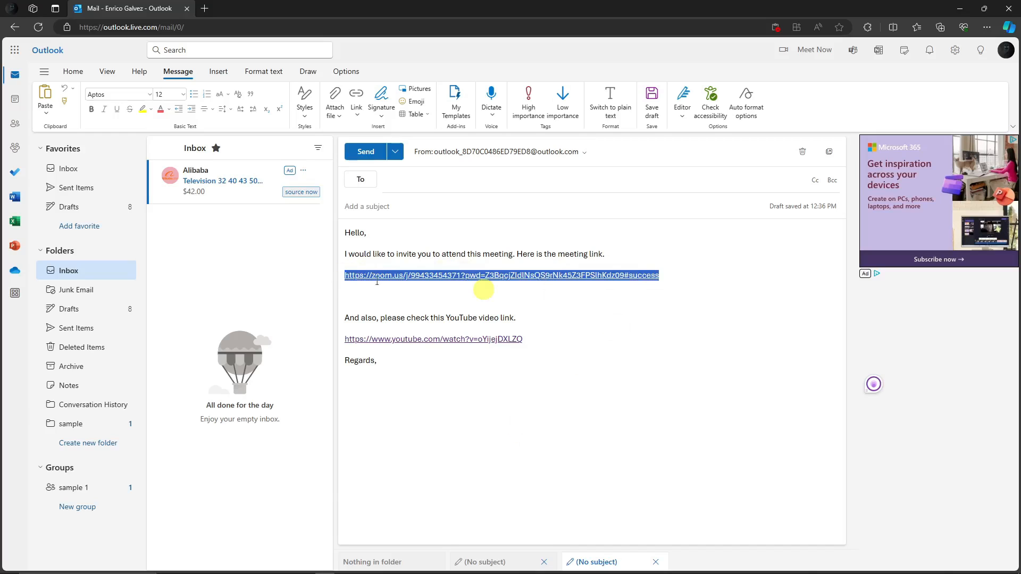
click(516, 317)
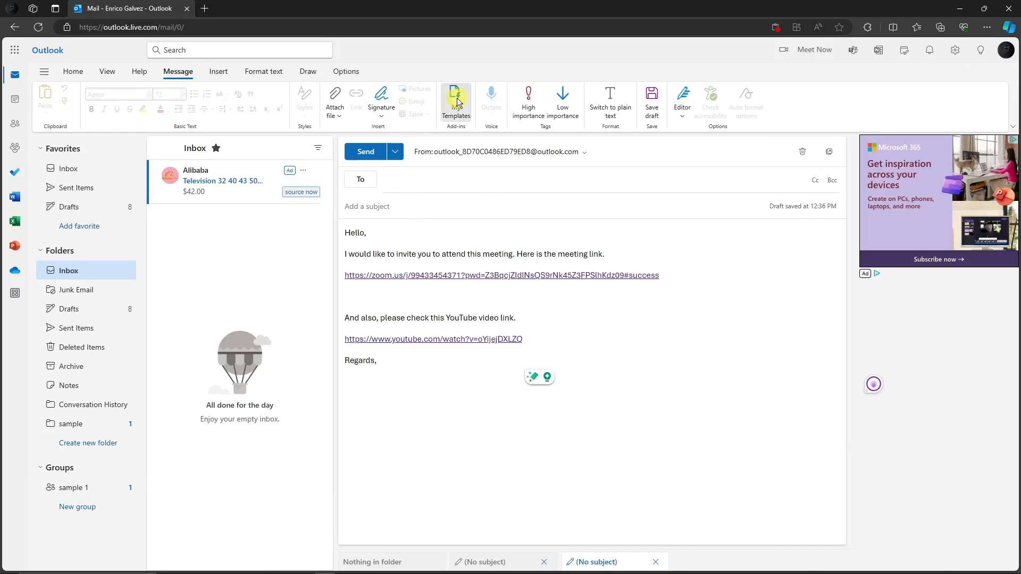
Start a new template from the invitation text and change its greeting to 'Hello esteem guest,'
click(455, 98)
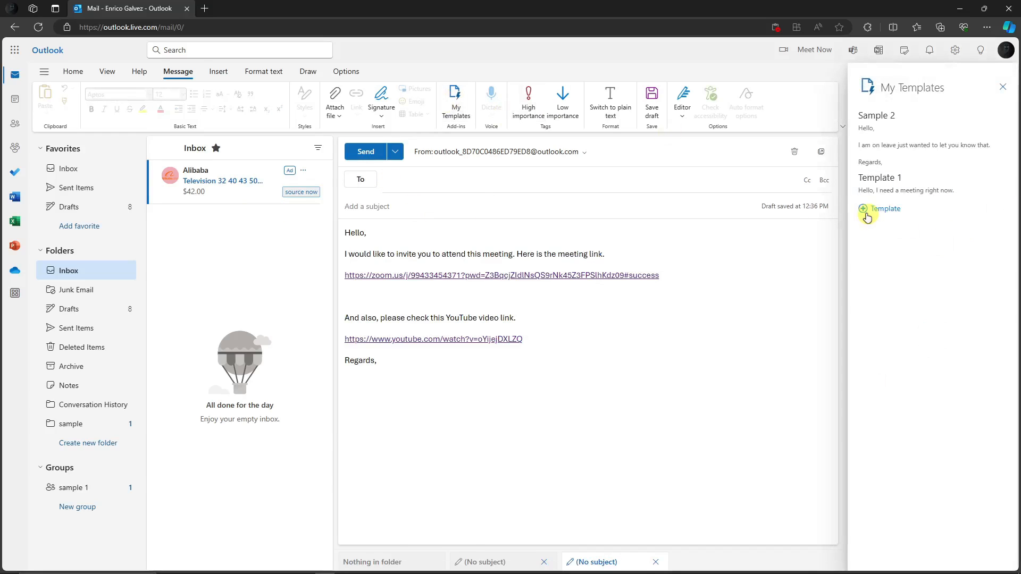
click(863, 209)
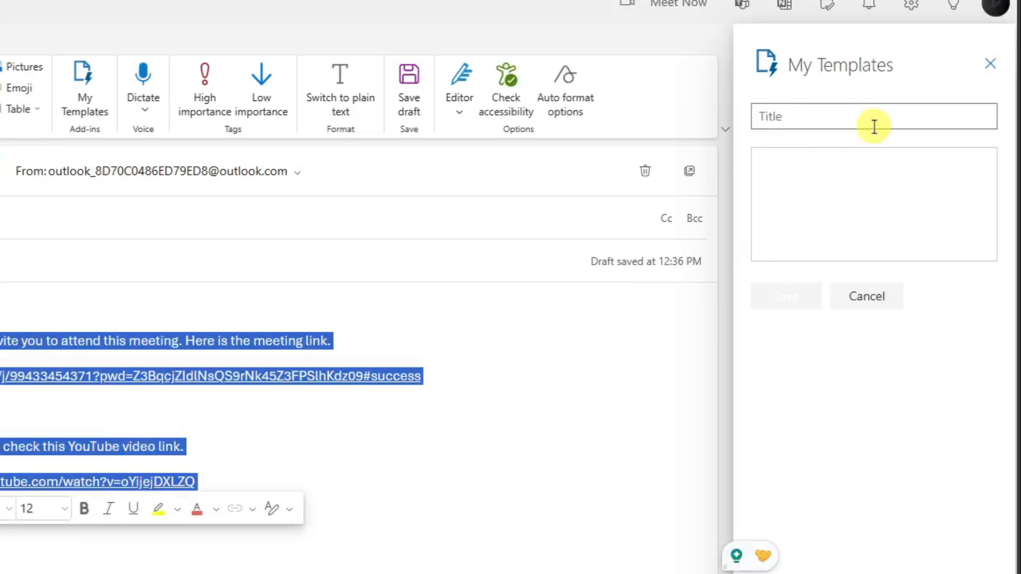
click(875, 204)
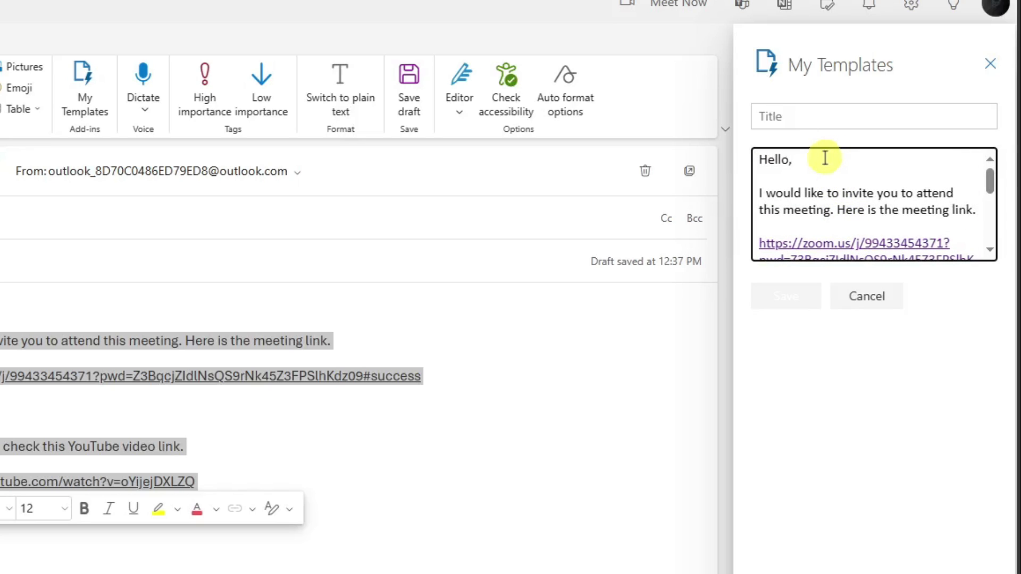
text(everyone)
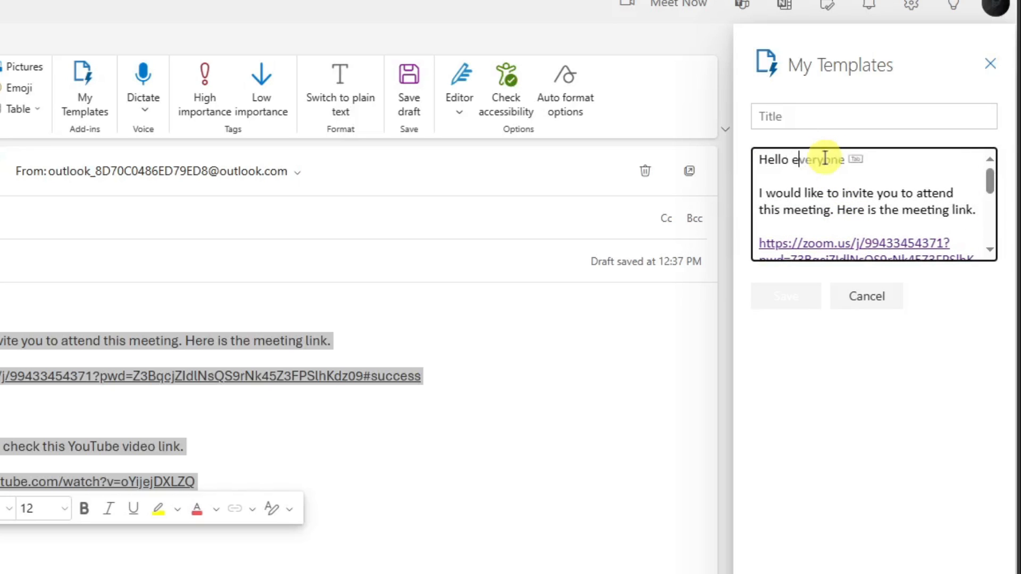
text(esteem guest,)
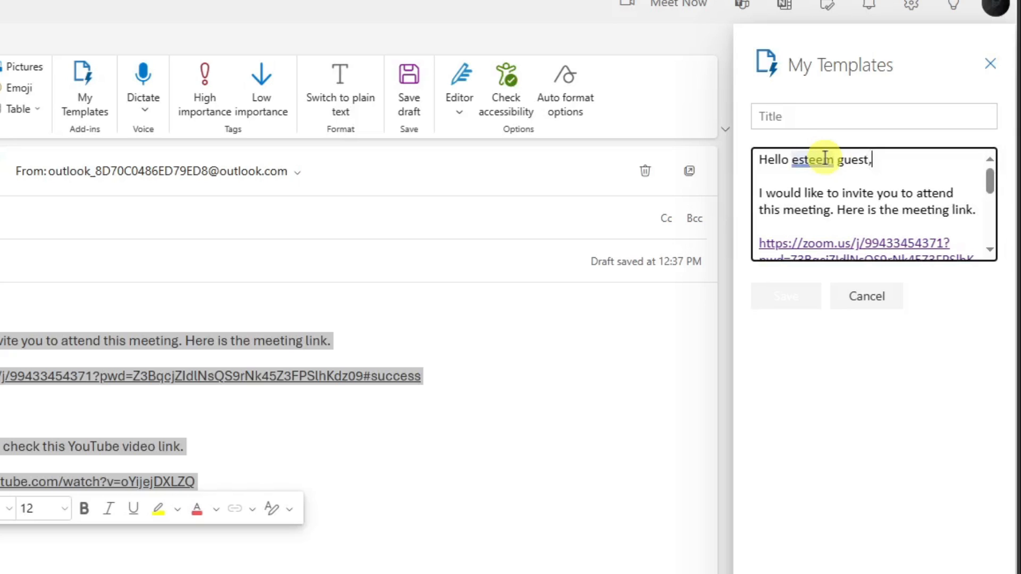
scroll(down, 3)
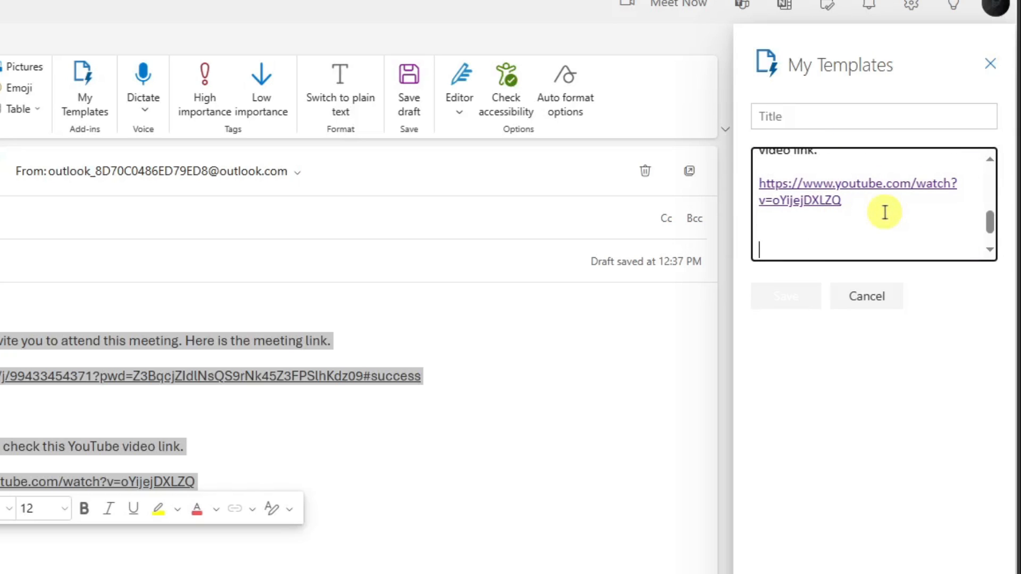
Add the line 'Here is another one,' with a link, title it 'Sample Template' and save it
text(Here)
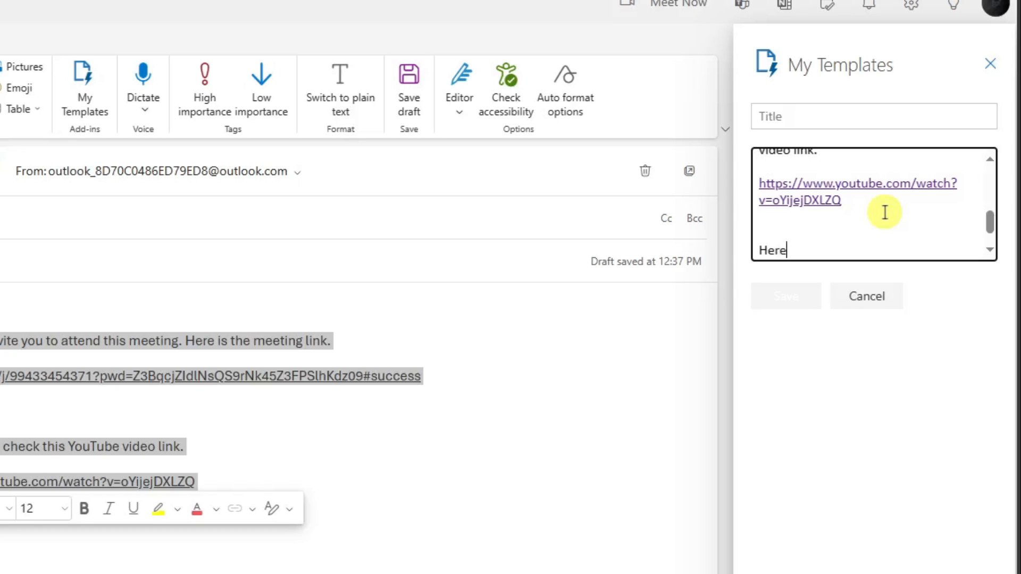
text(is another one,)
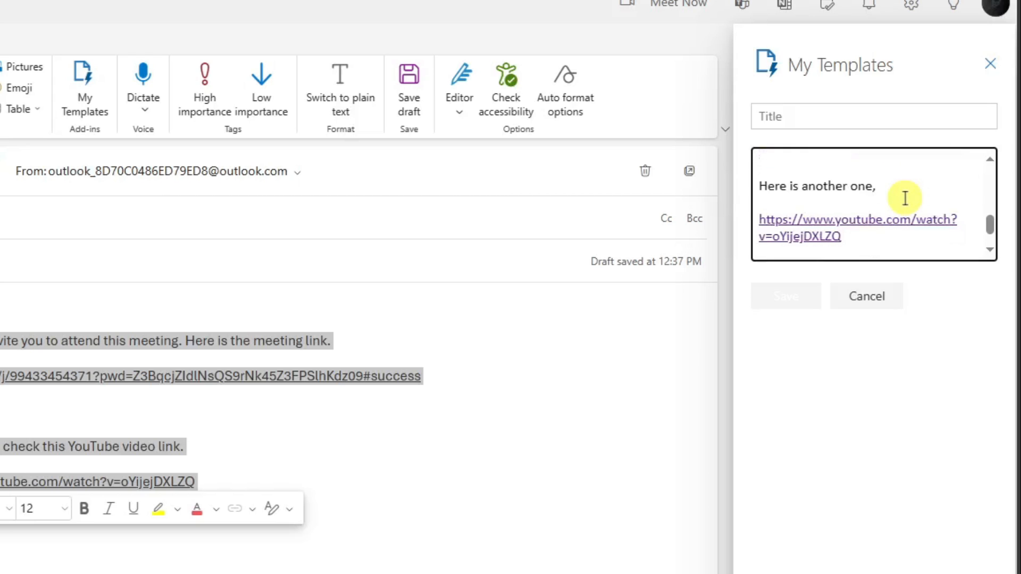
text(Sample)
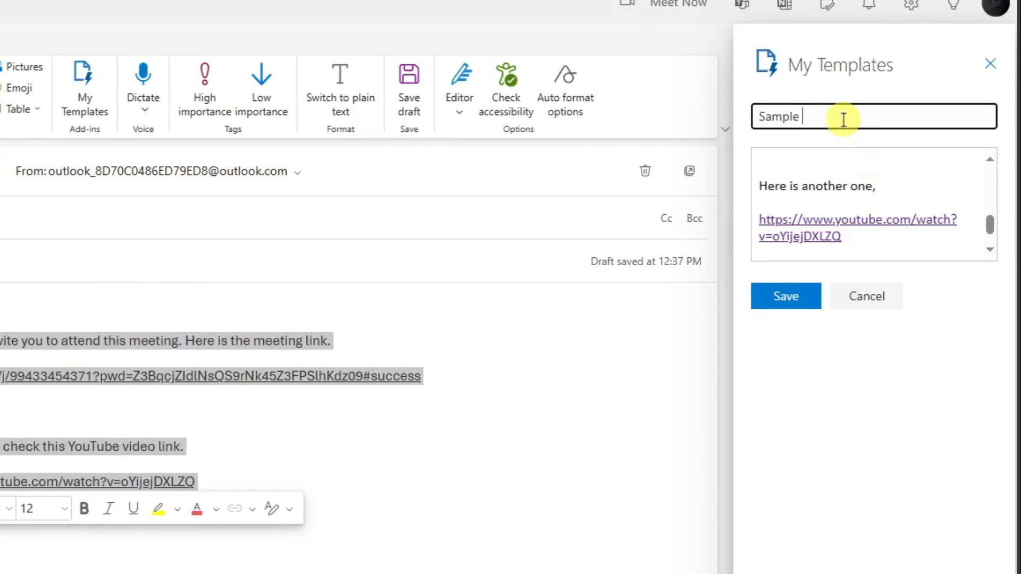
text(Template)
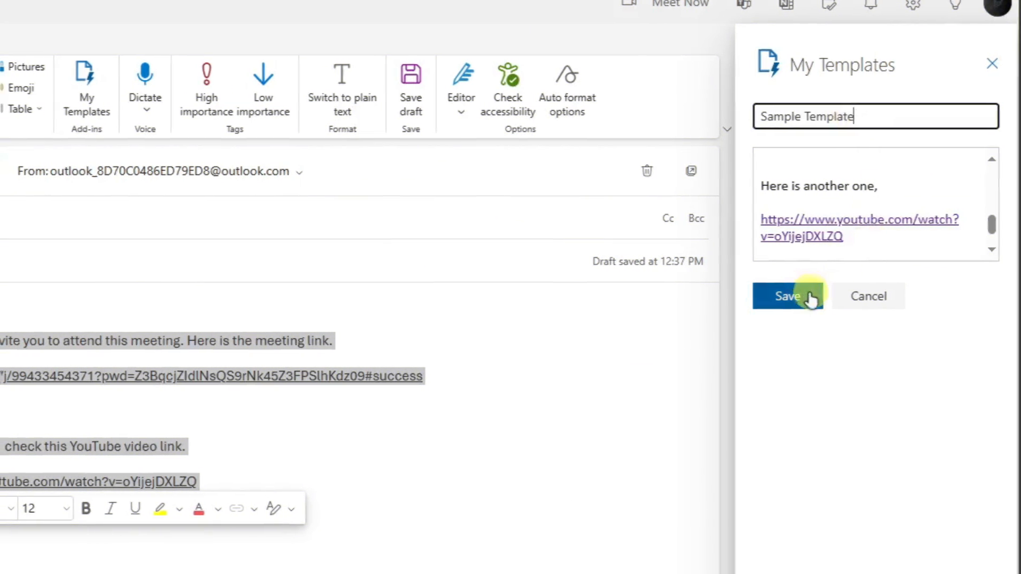
click(789, 295)
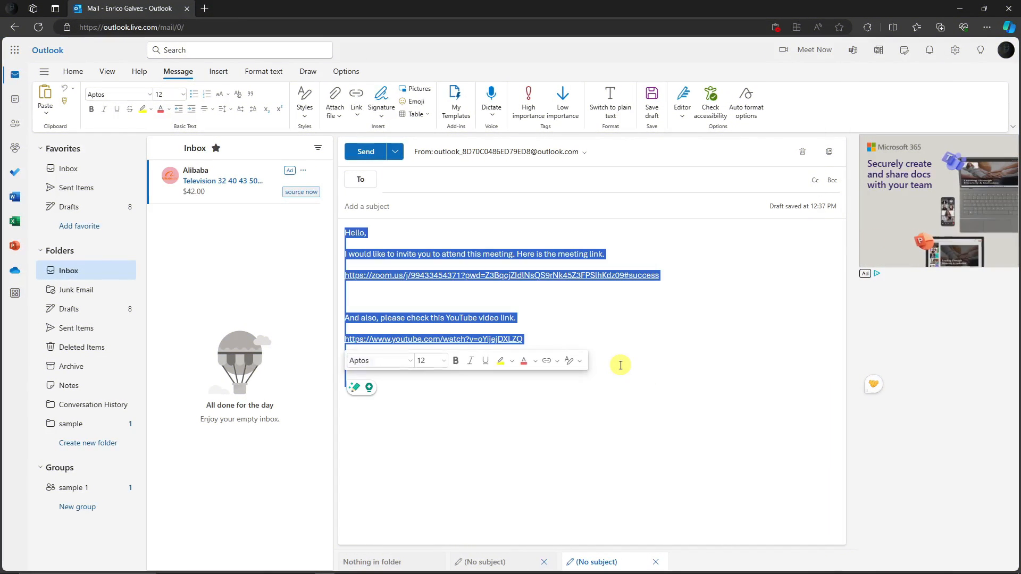
Discard the old draft and insert Sample Template with its links into a fresh message body
click(803, 151)
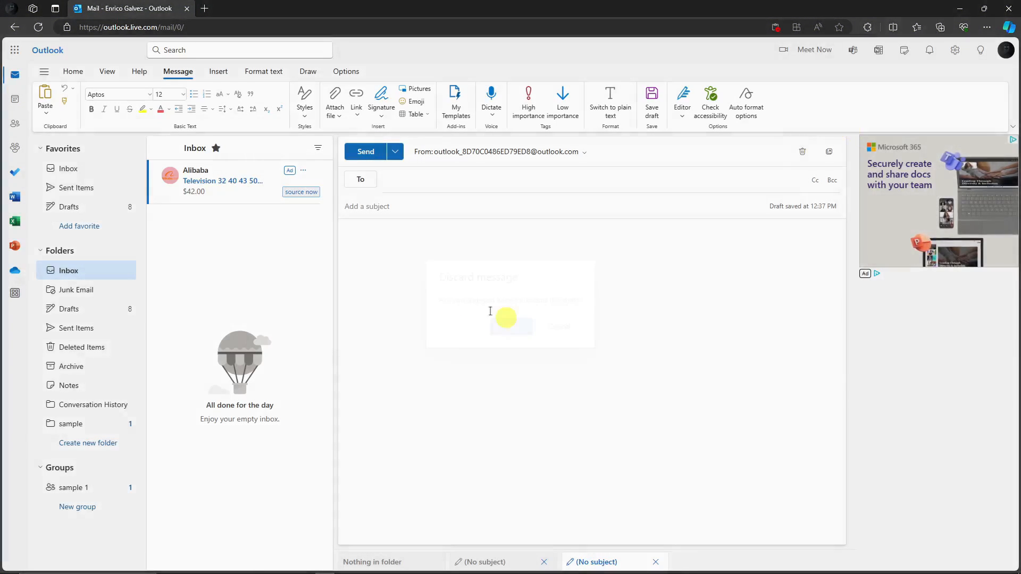
click(73, 72)
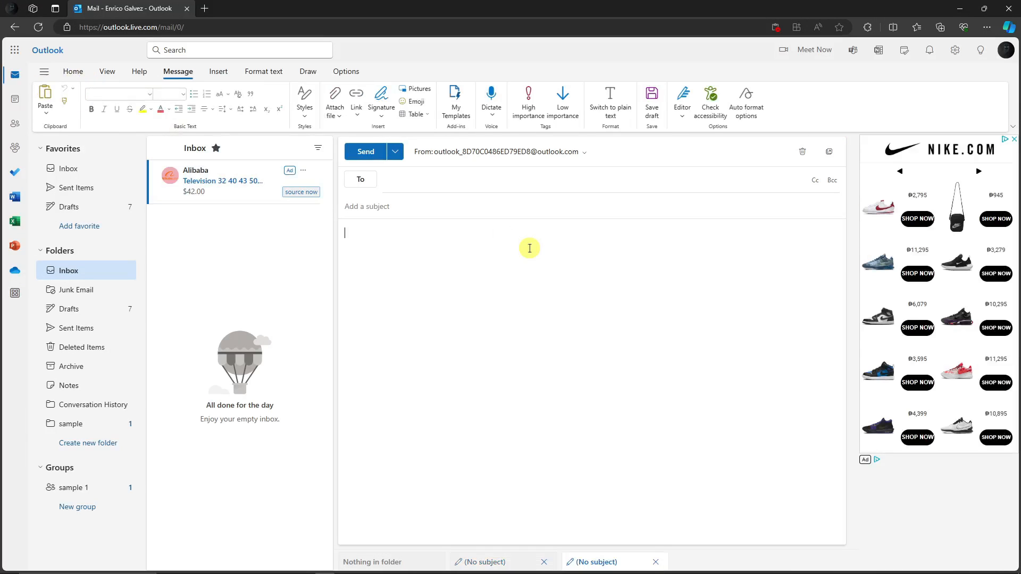
click(455, 101)
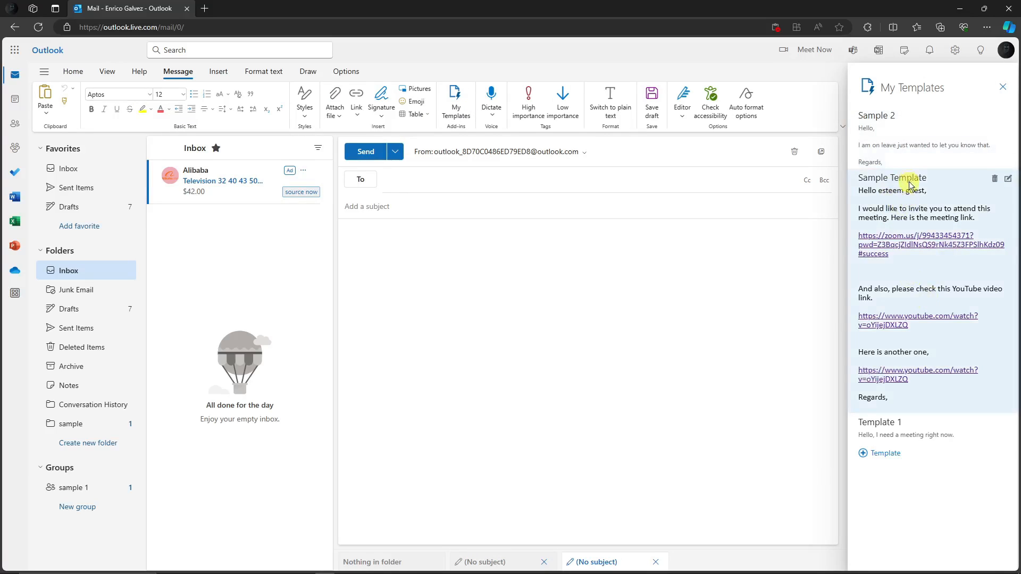
click(892, 178)
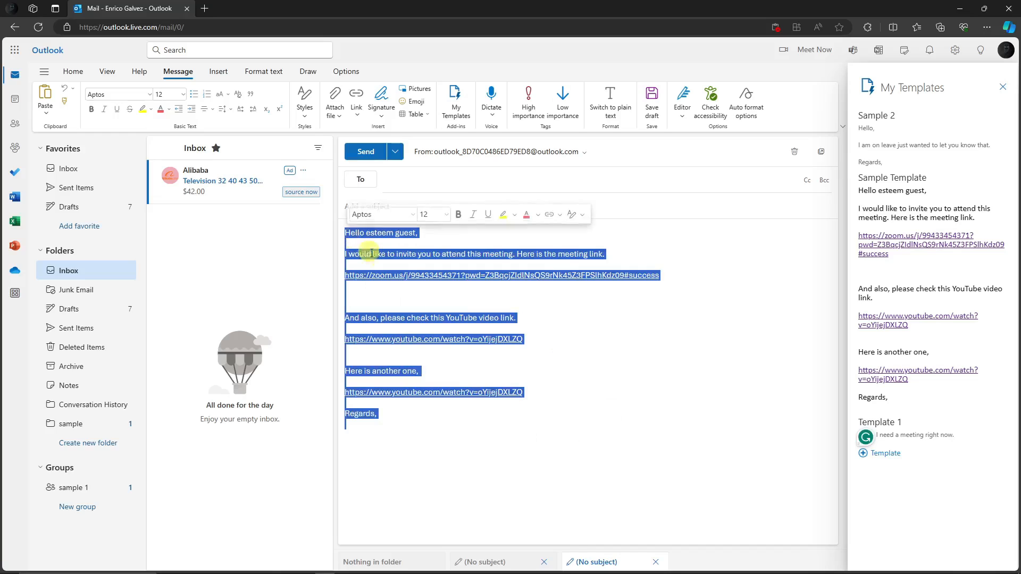
click(458, 317)
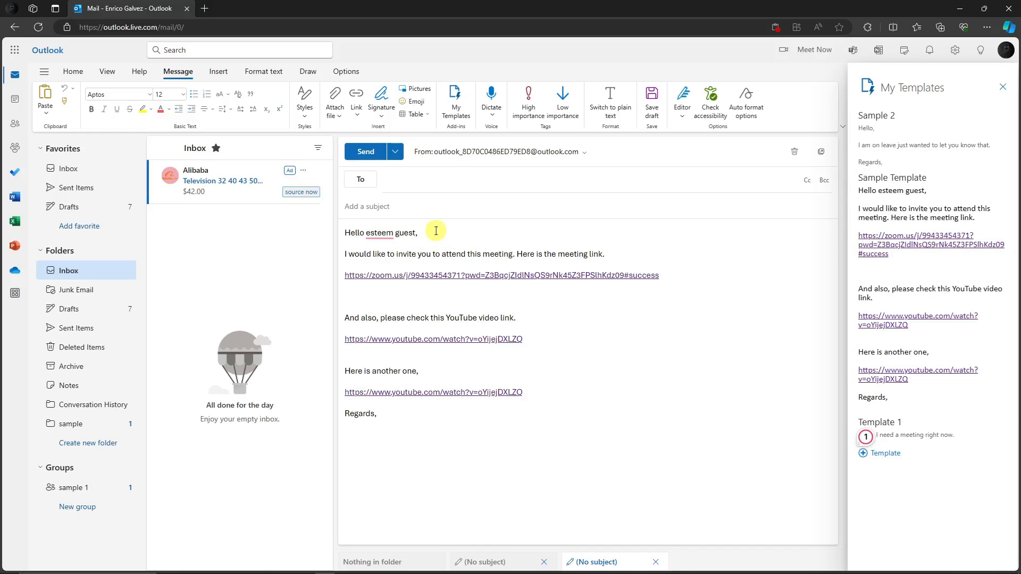
mouse_move(473, 175)
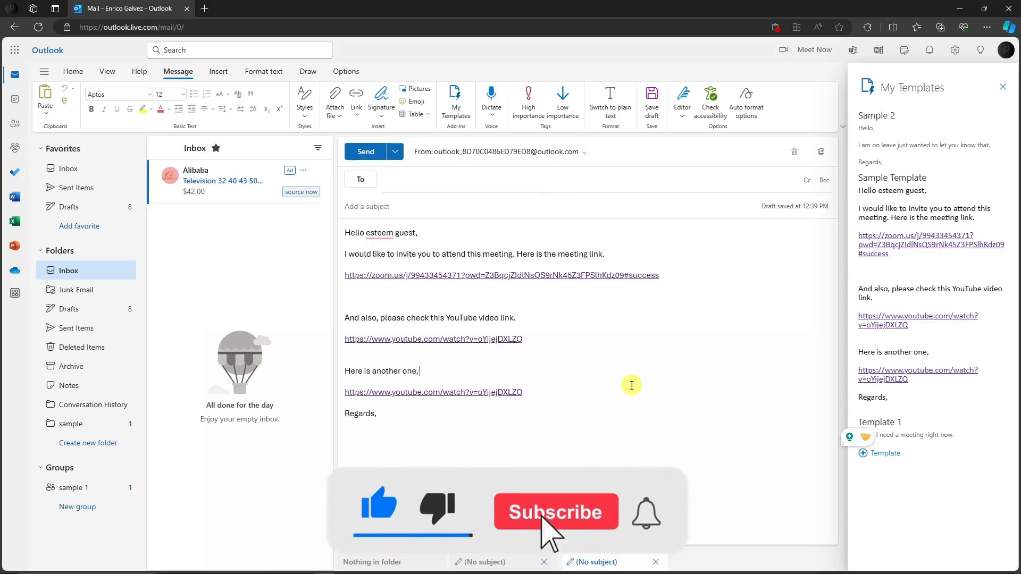
click(557, 512)
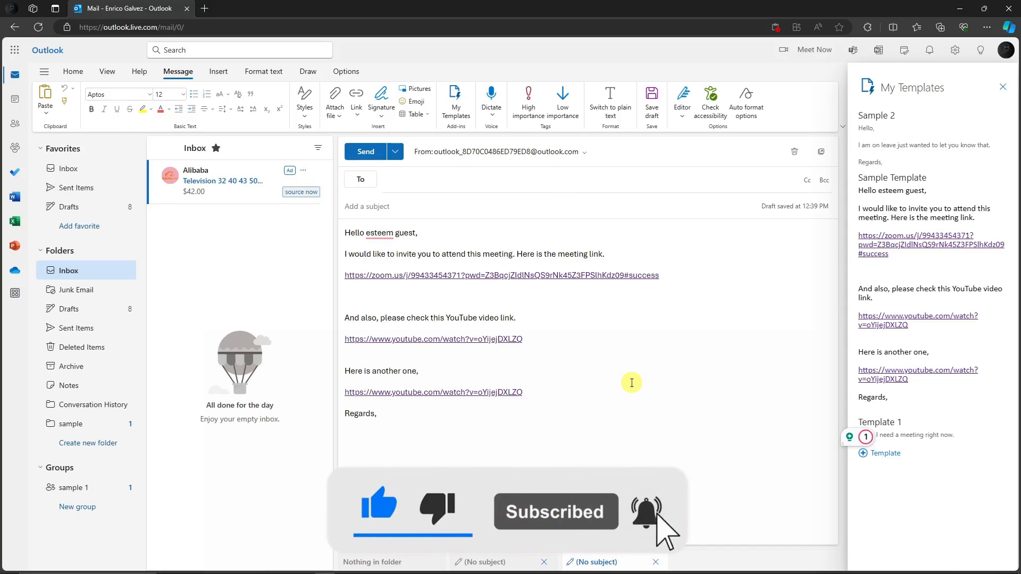